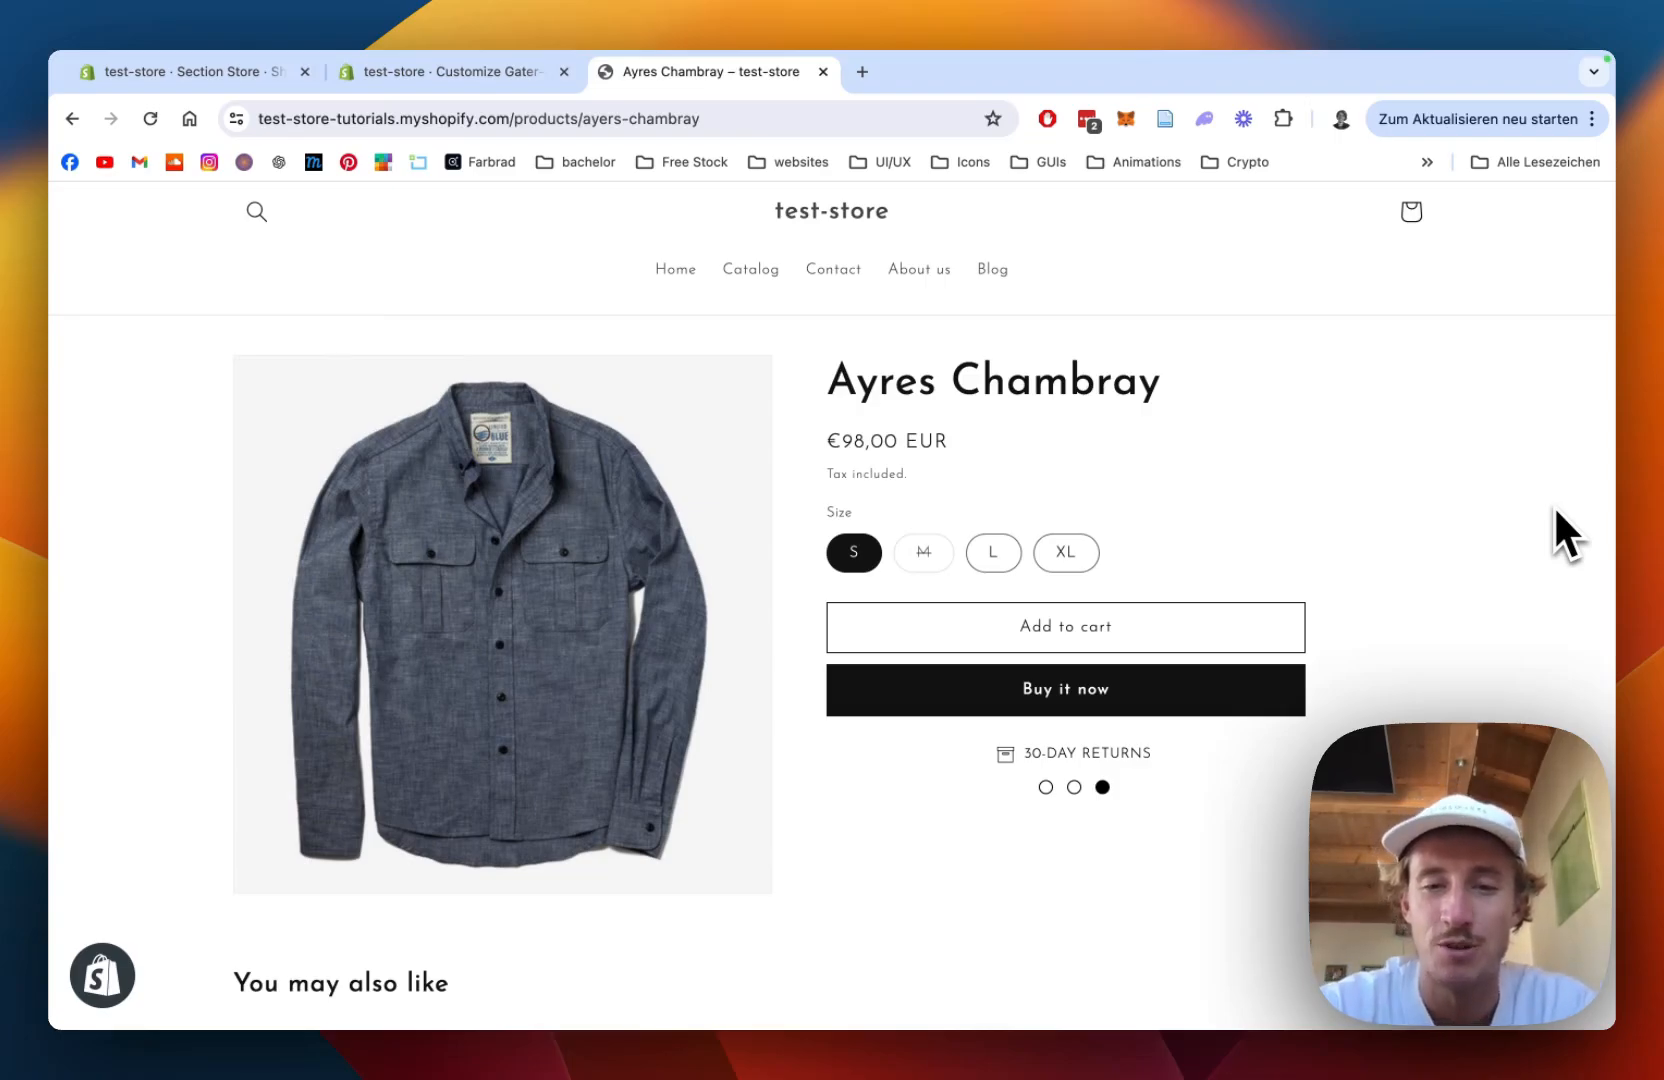
# Browse the Section Store catalogue and open the owned $9 Trust badges #4 section
pyautogui.scroll(-3)
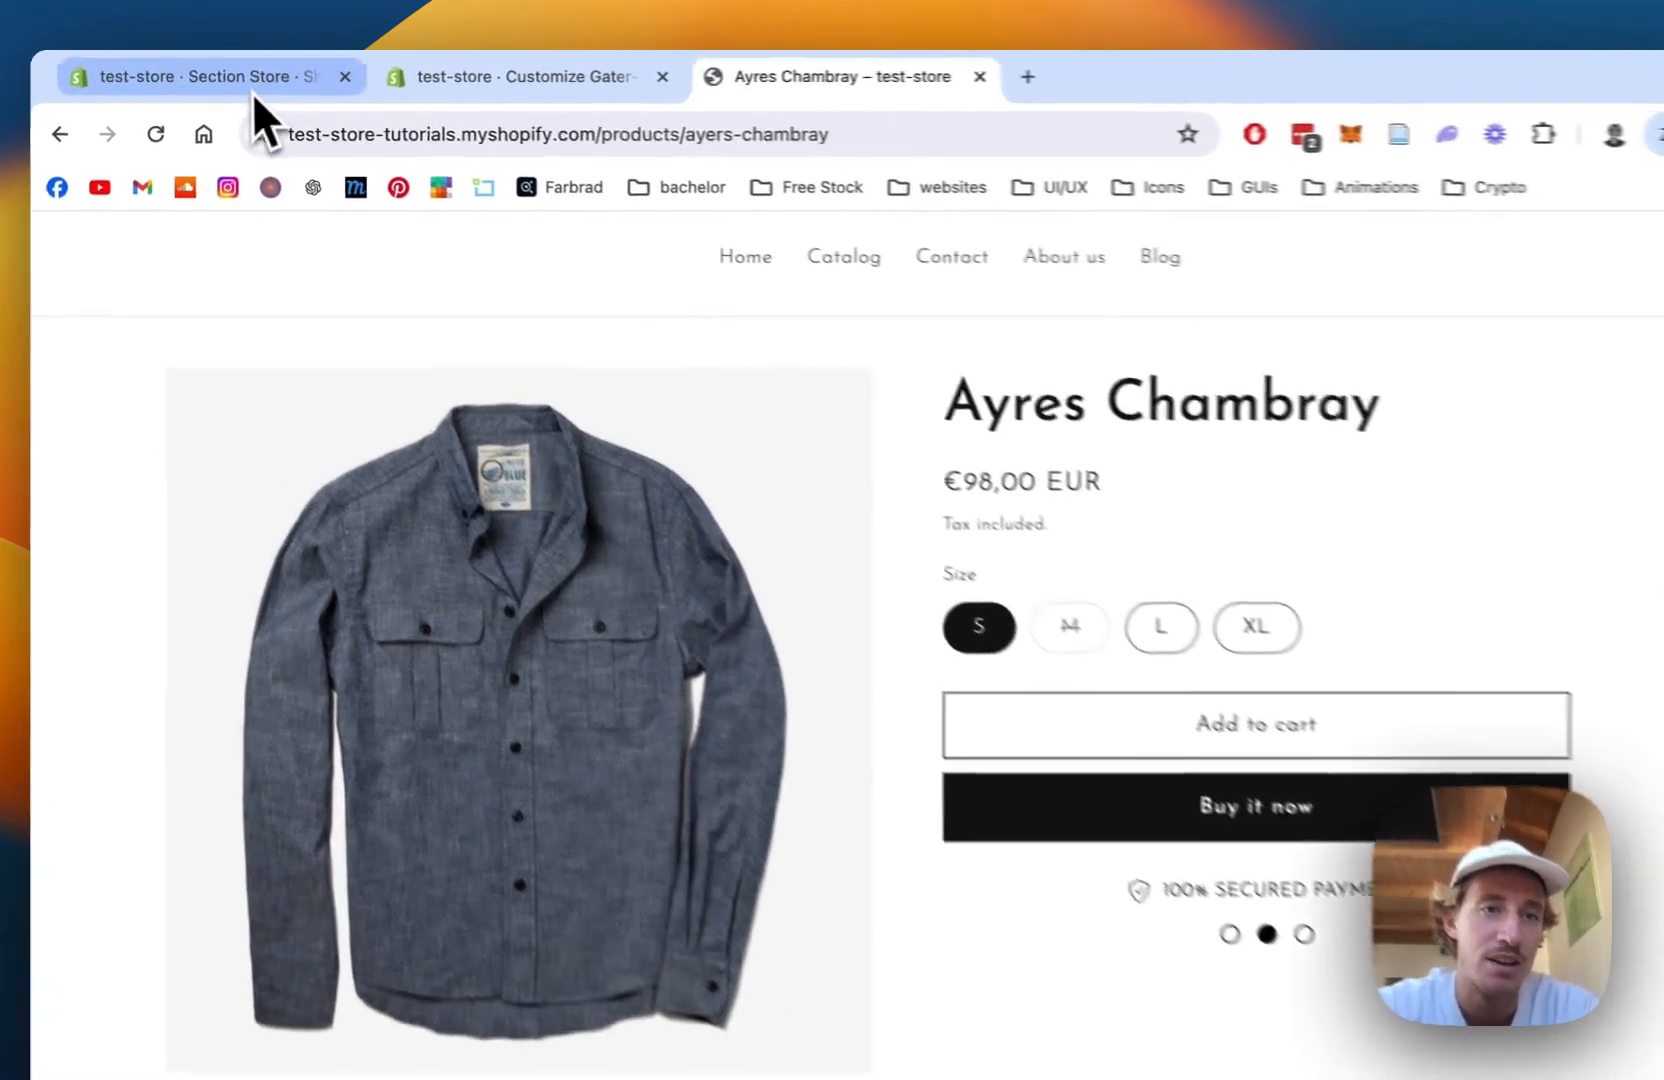
pyautogui.click(200, 77)
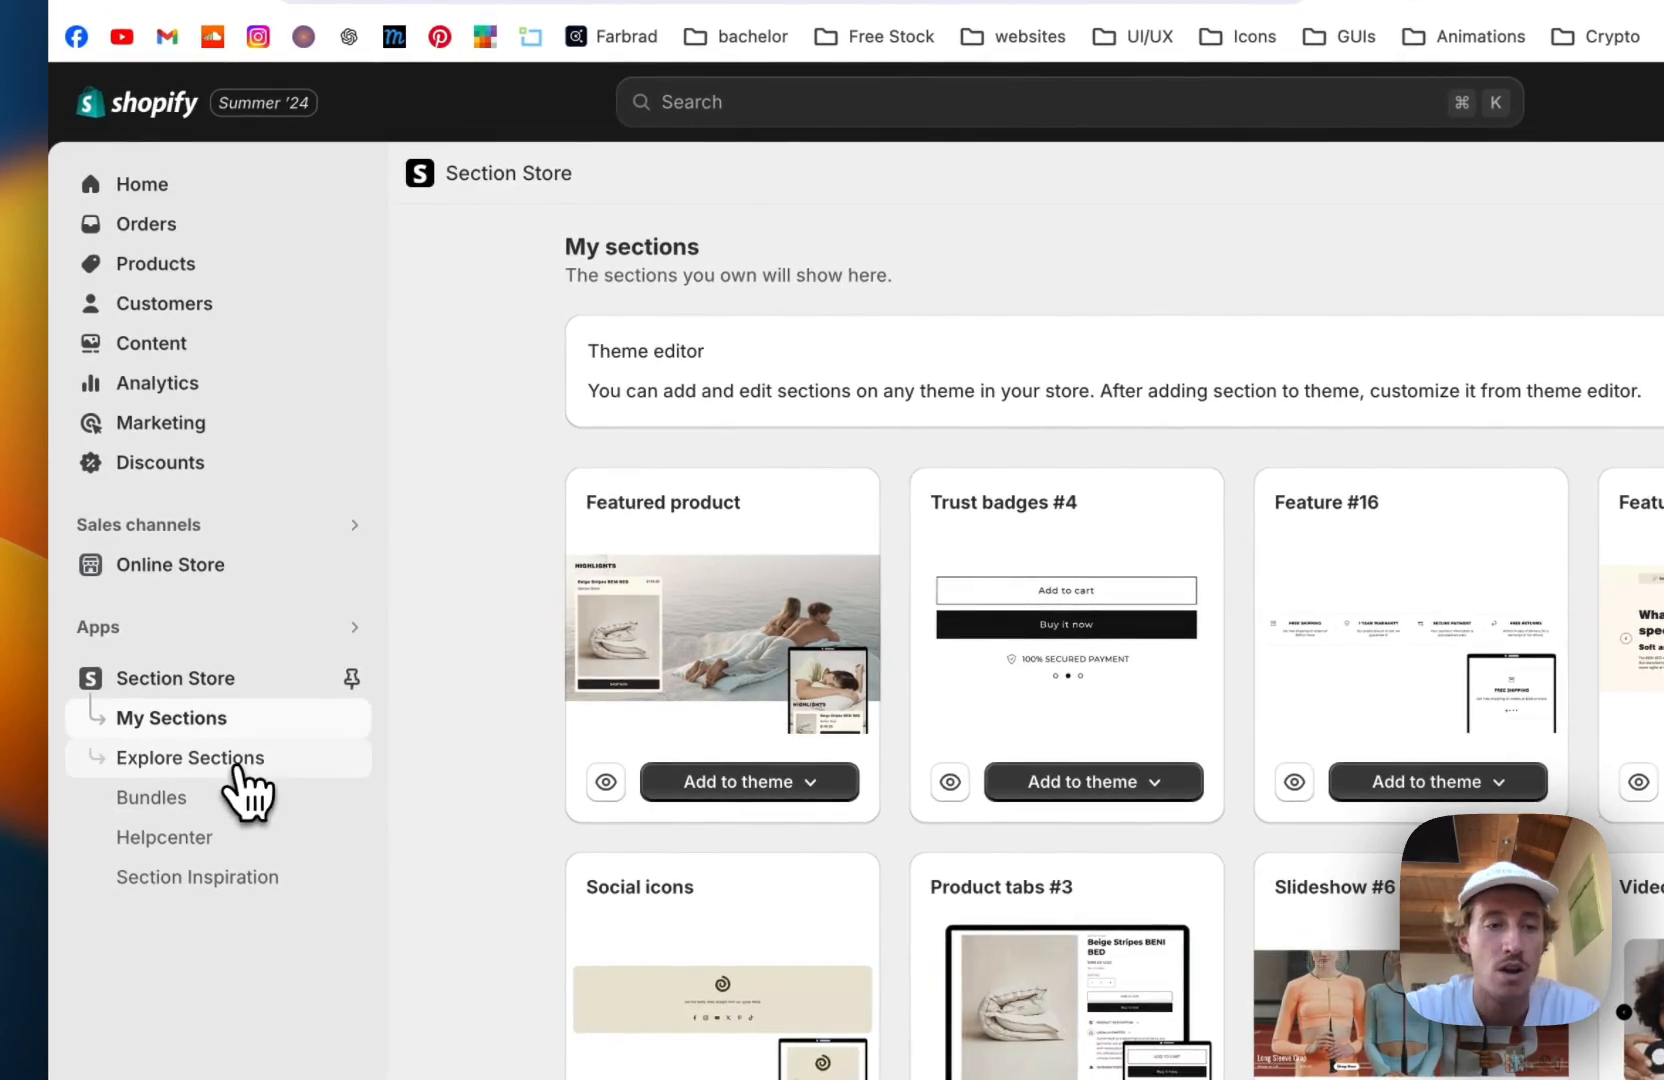
pyautogui.click(189, 758)
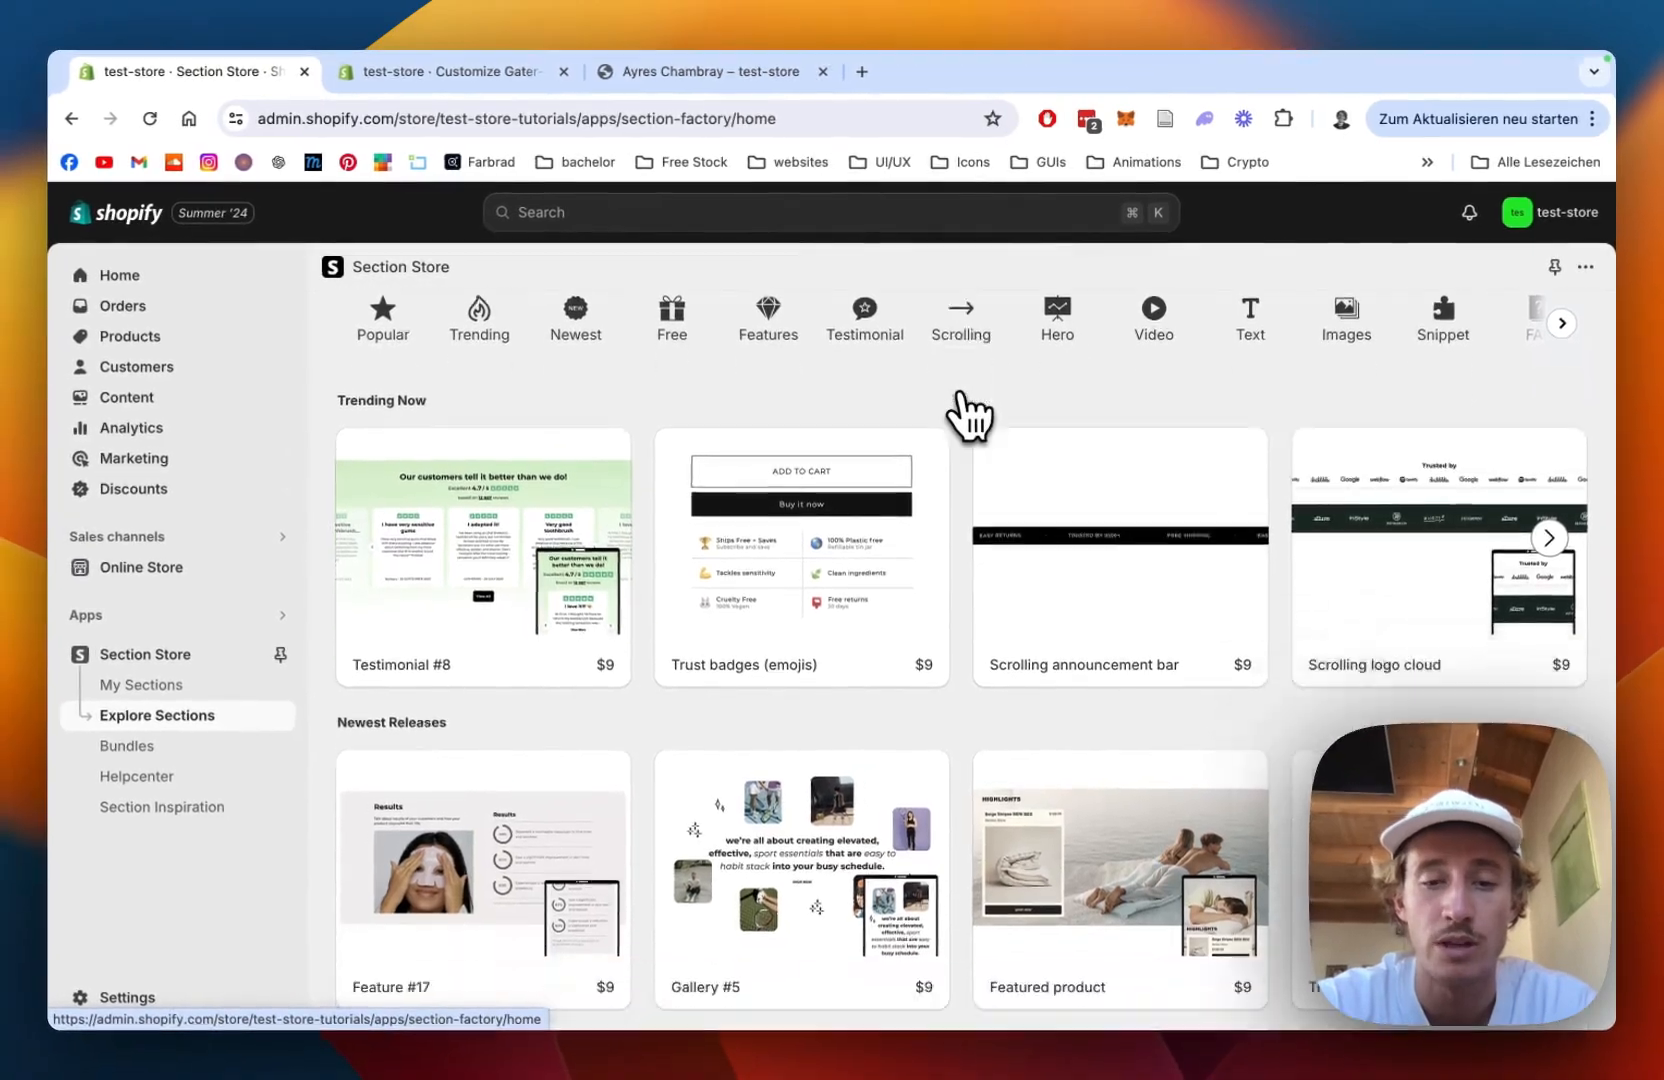
pyautogui.scroll(-3)
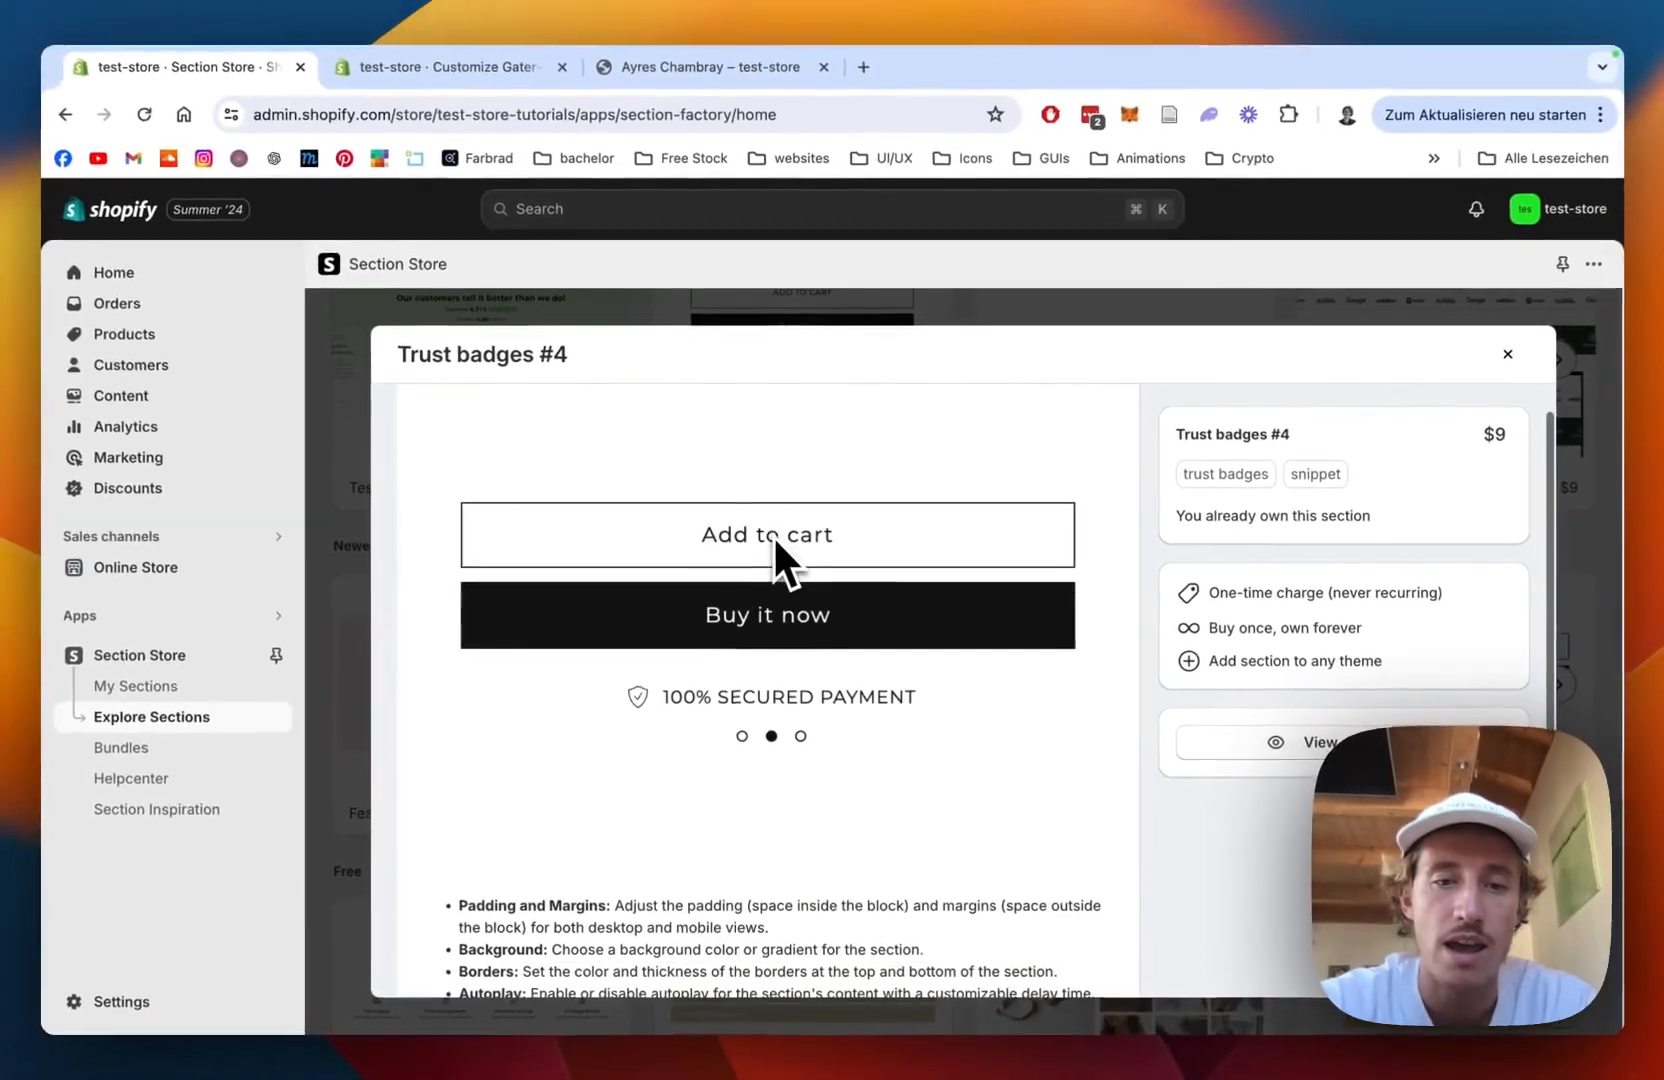
pyautogui.scroll(-3)
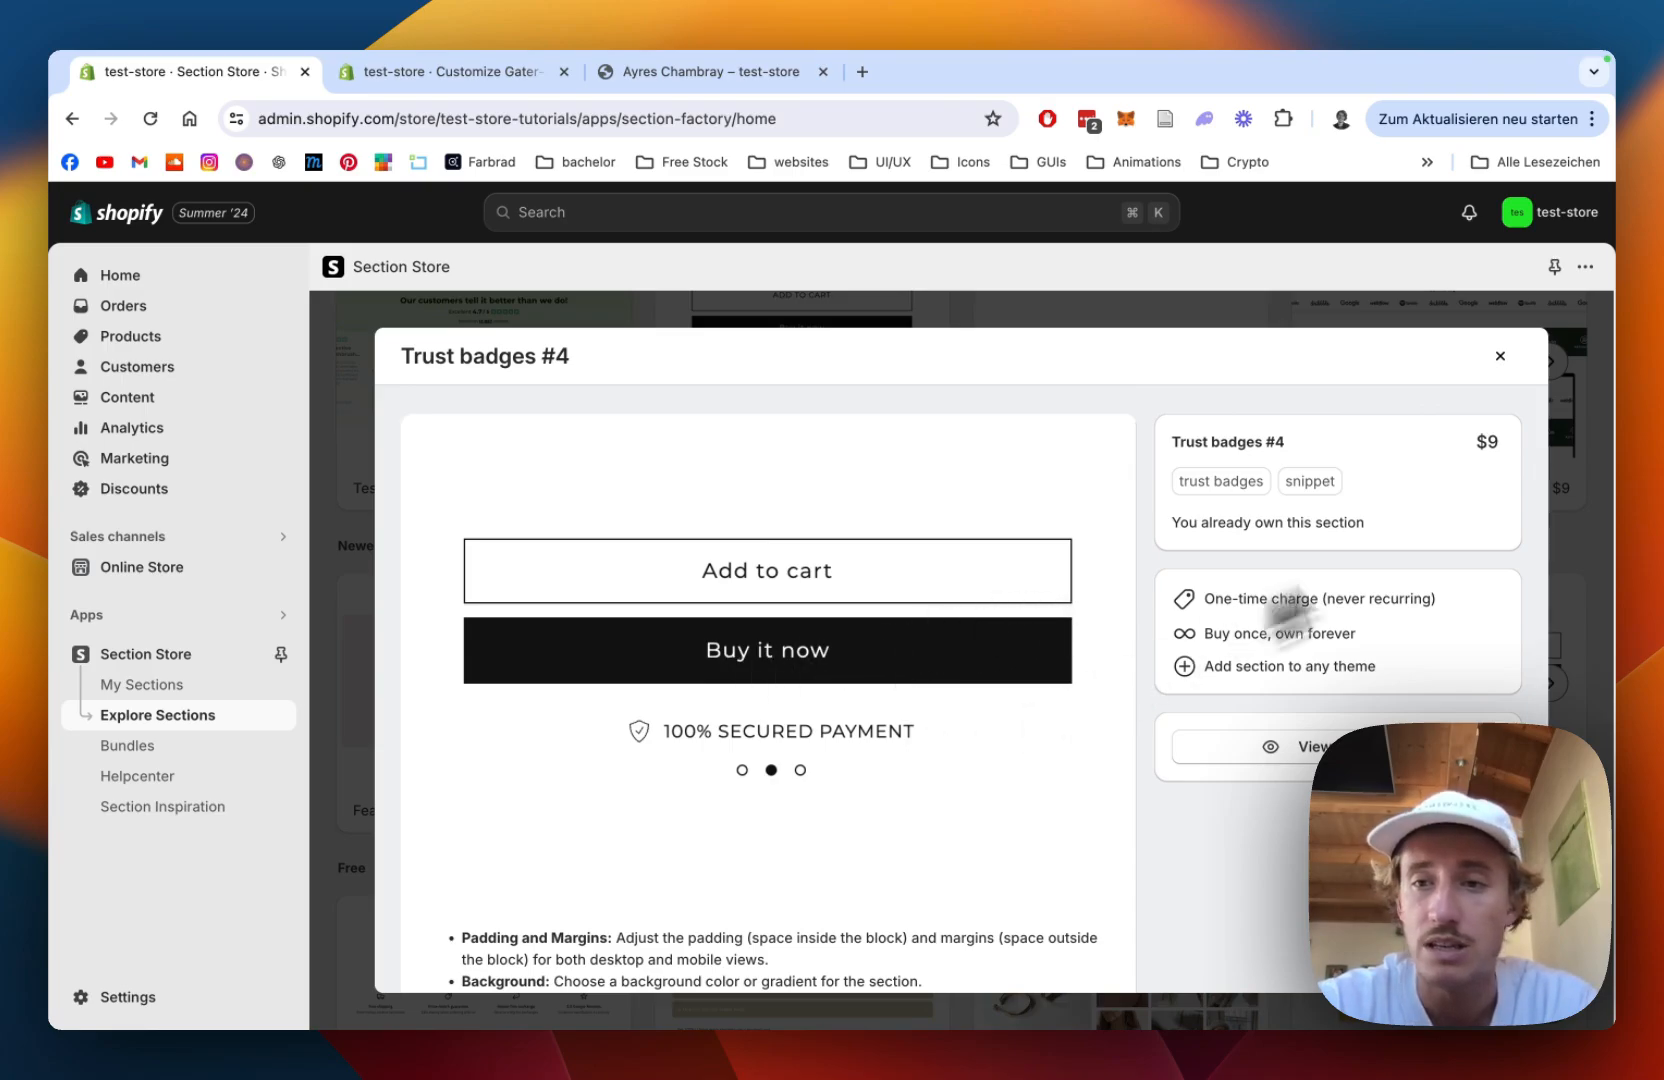
pyautogui.moveTo(1524, 478)
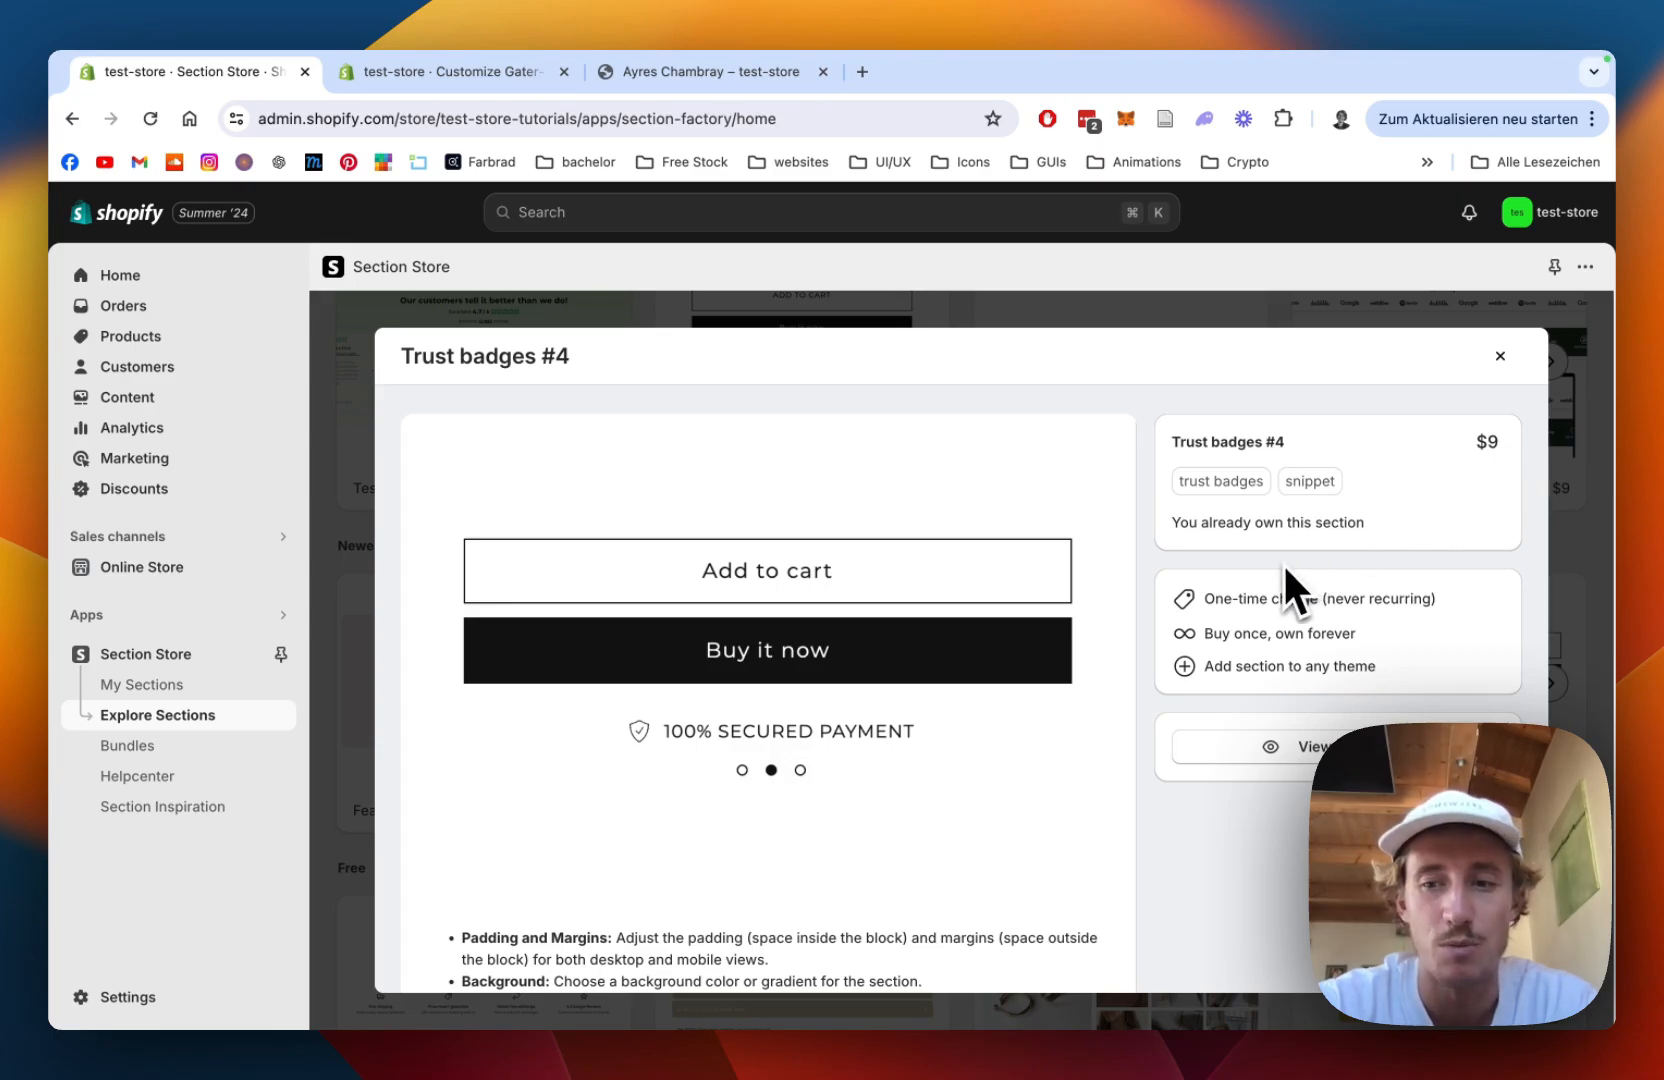
pyautogui.scroll(-3)
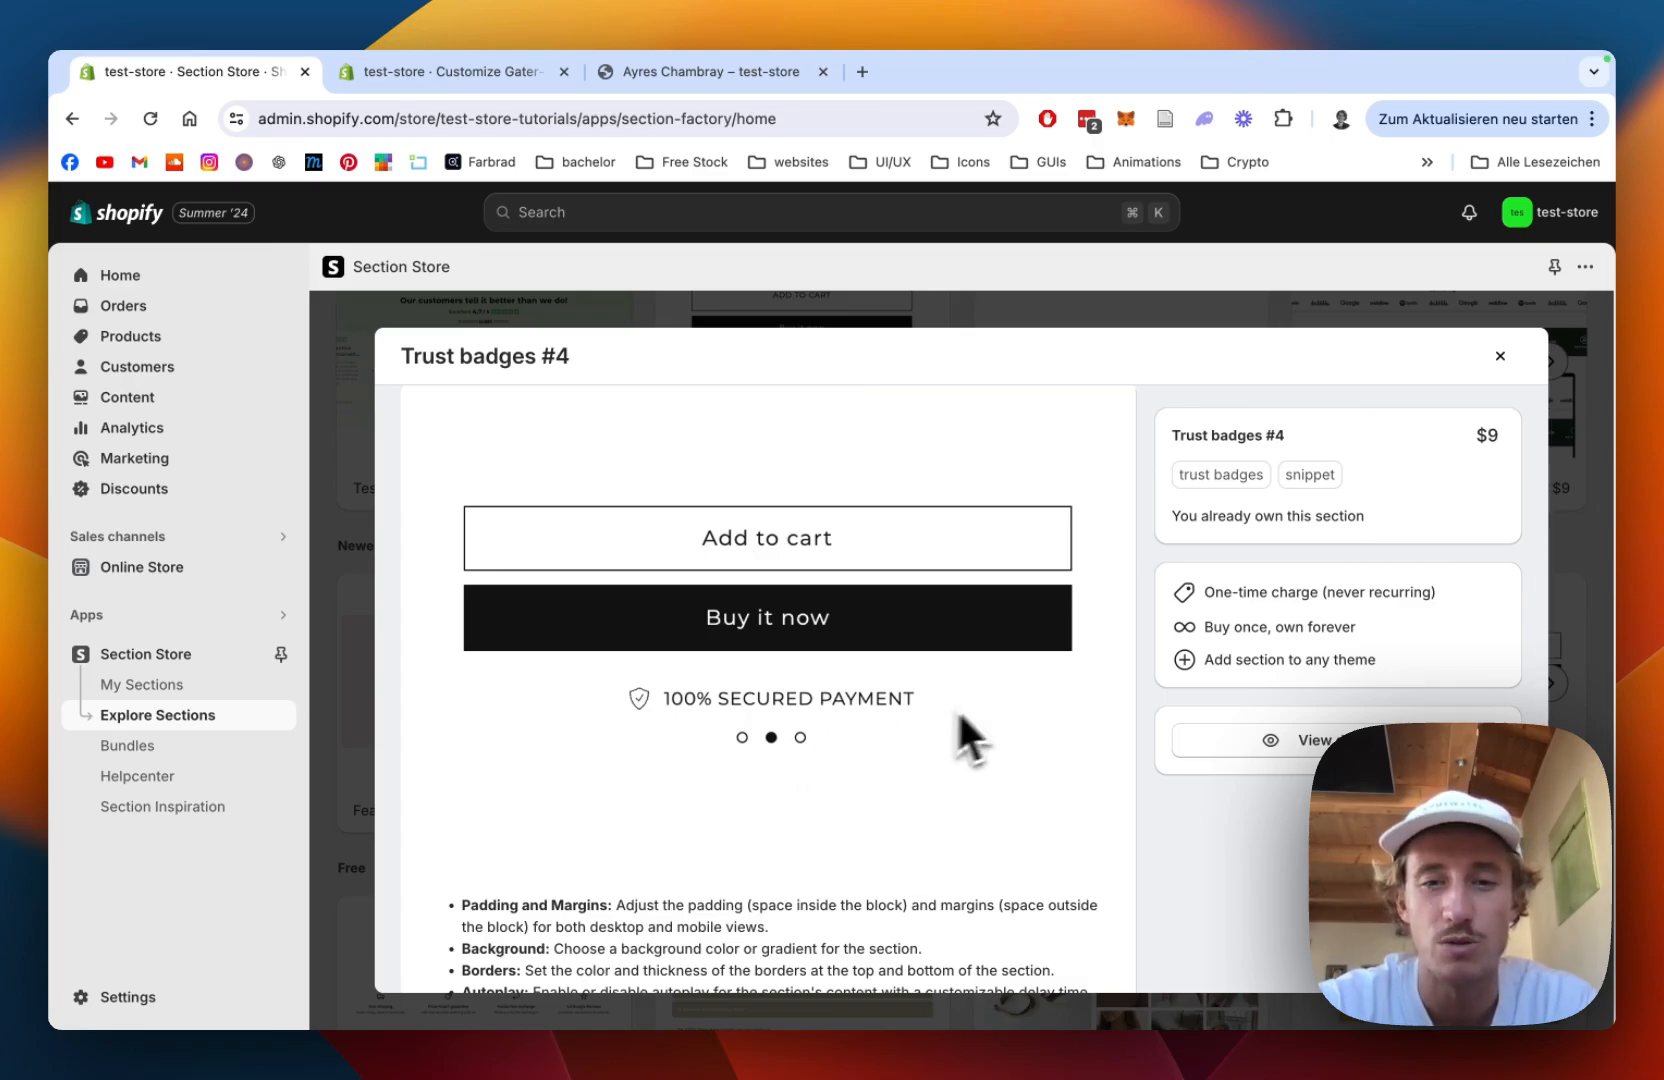
pyautogui.moveTo(1050, 636)
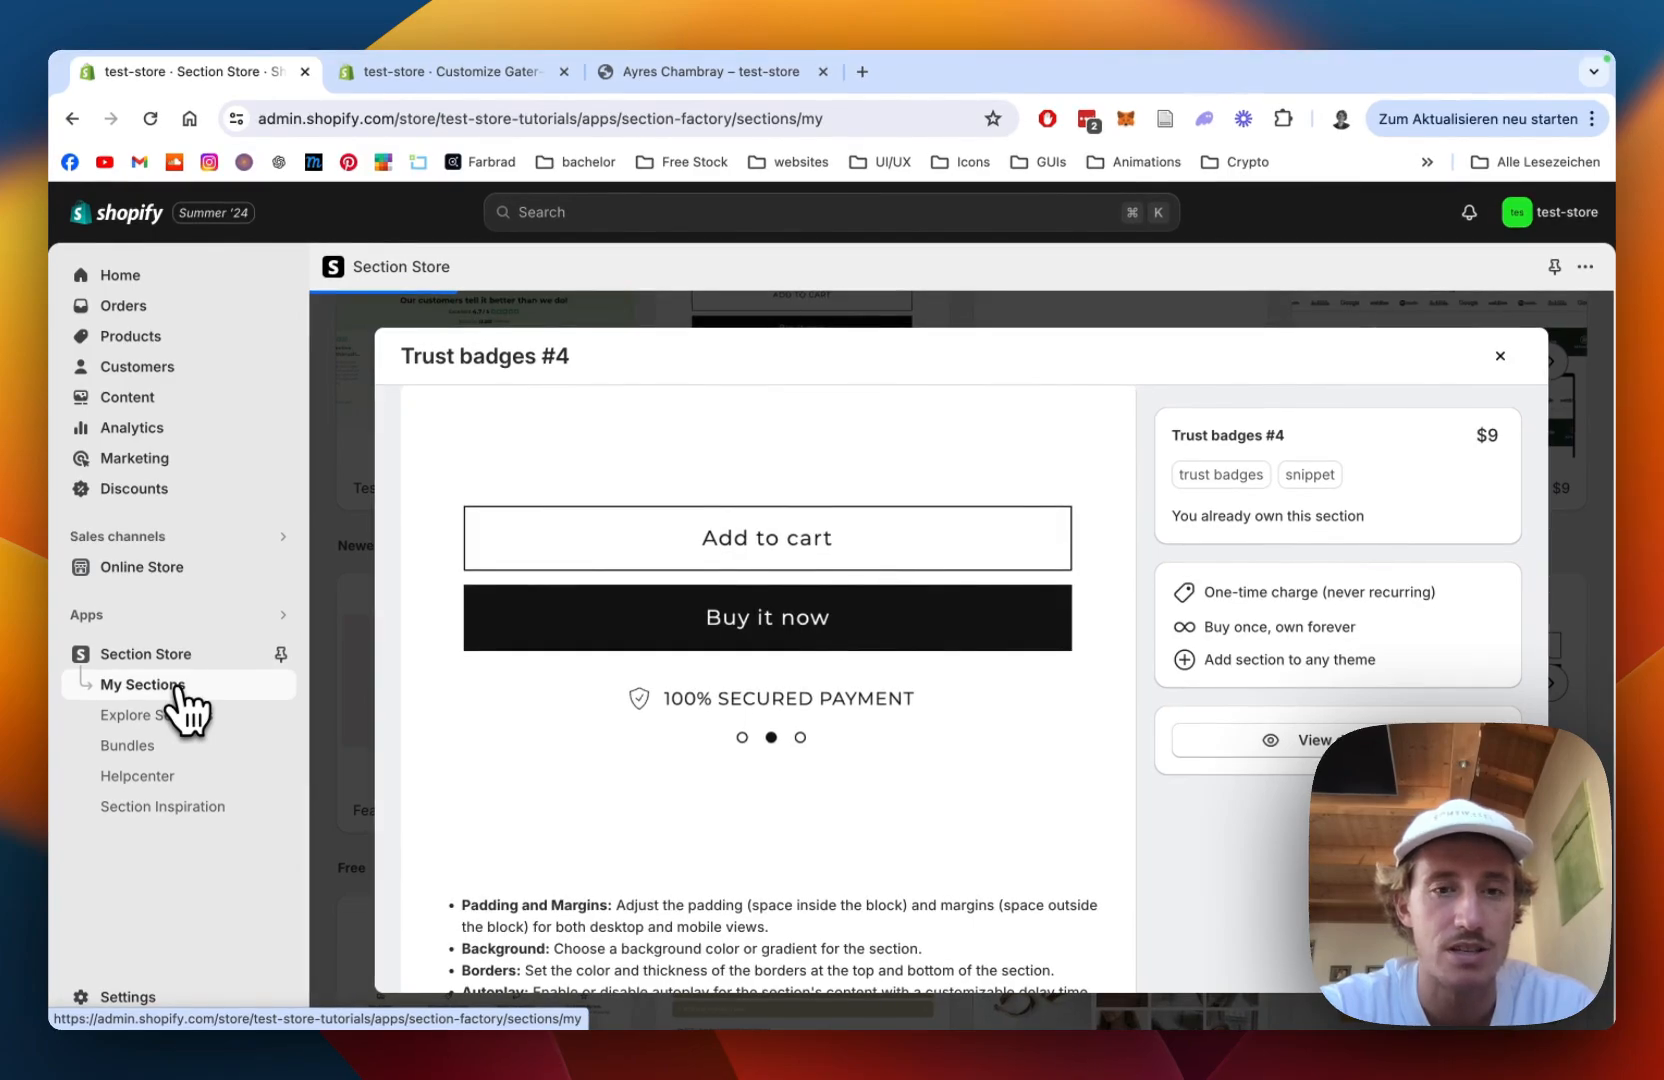
# Open SS - Trust Badges #4 from My Sections in the Gater-Full-Store theme editor
pyautogui.click(1500, 356)
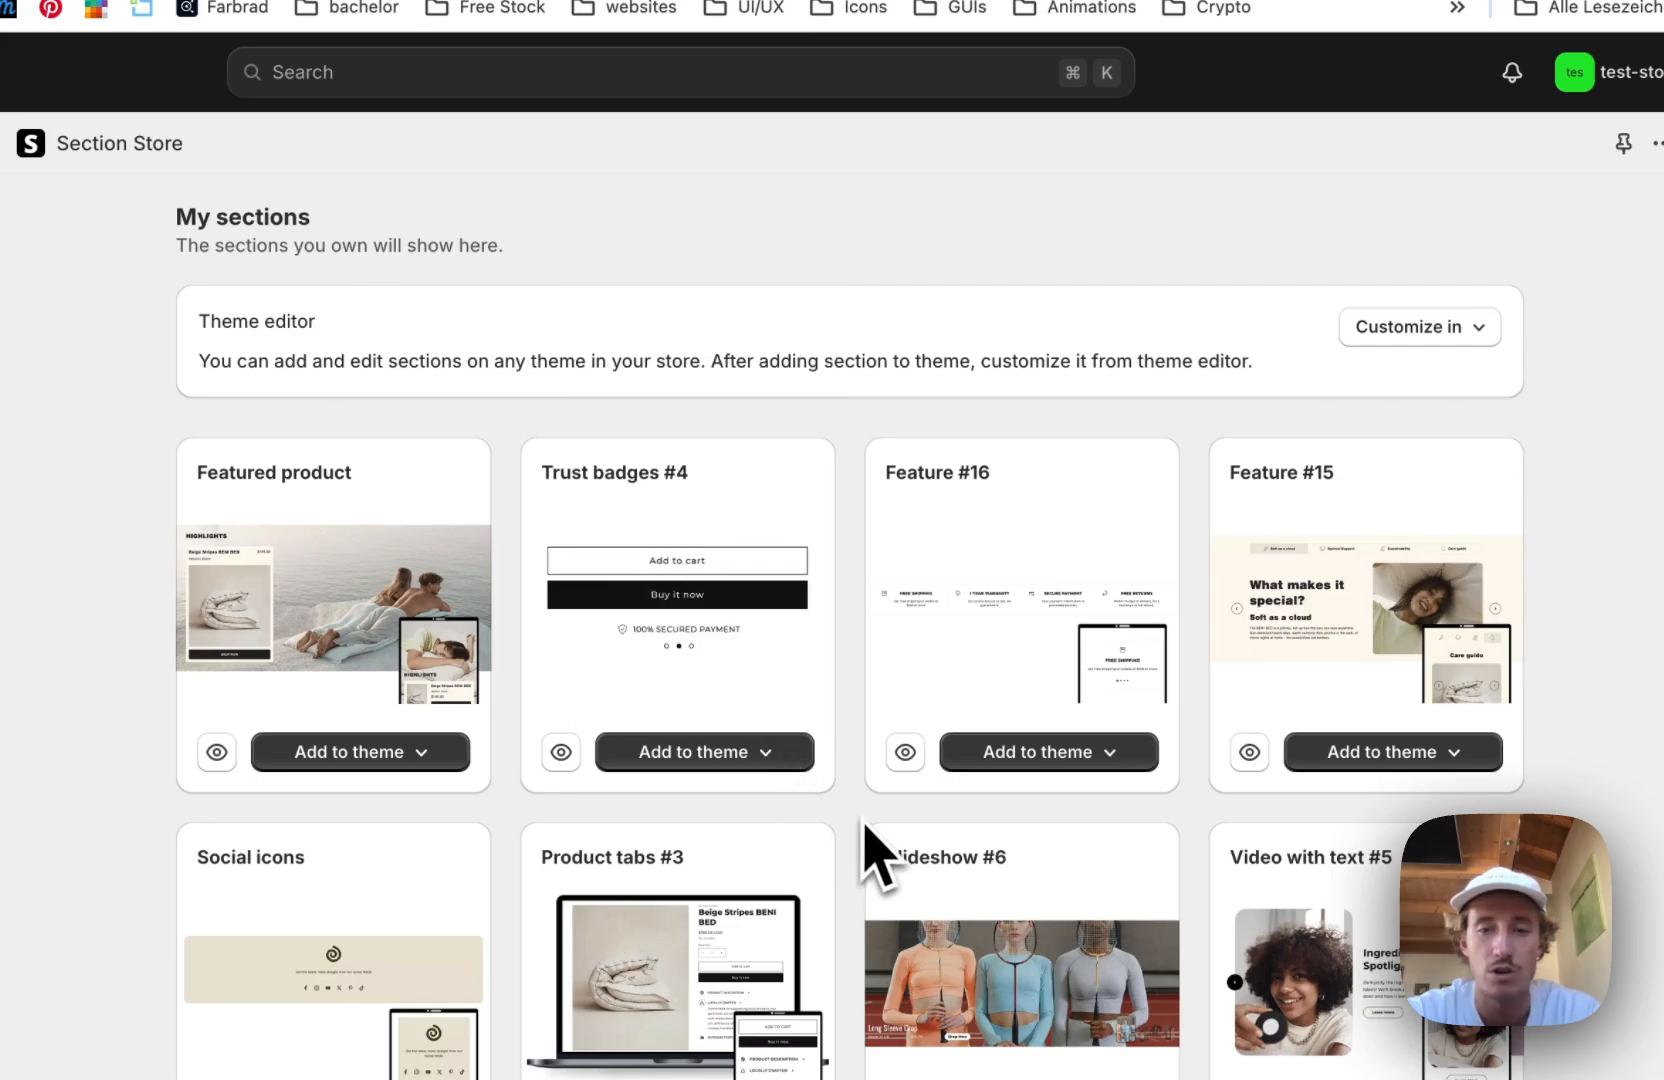
pyautogui.click(1419, 326)
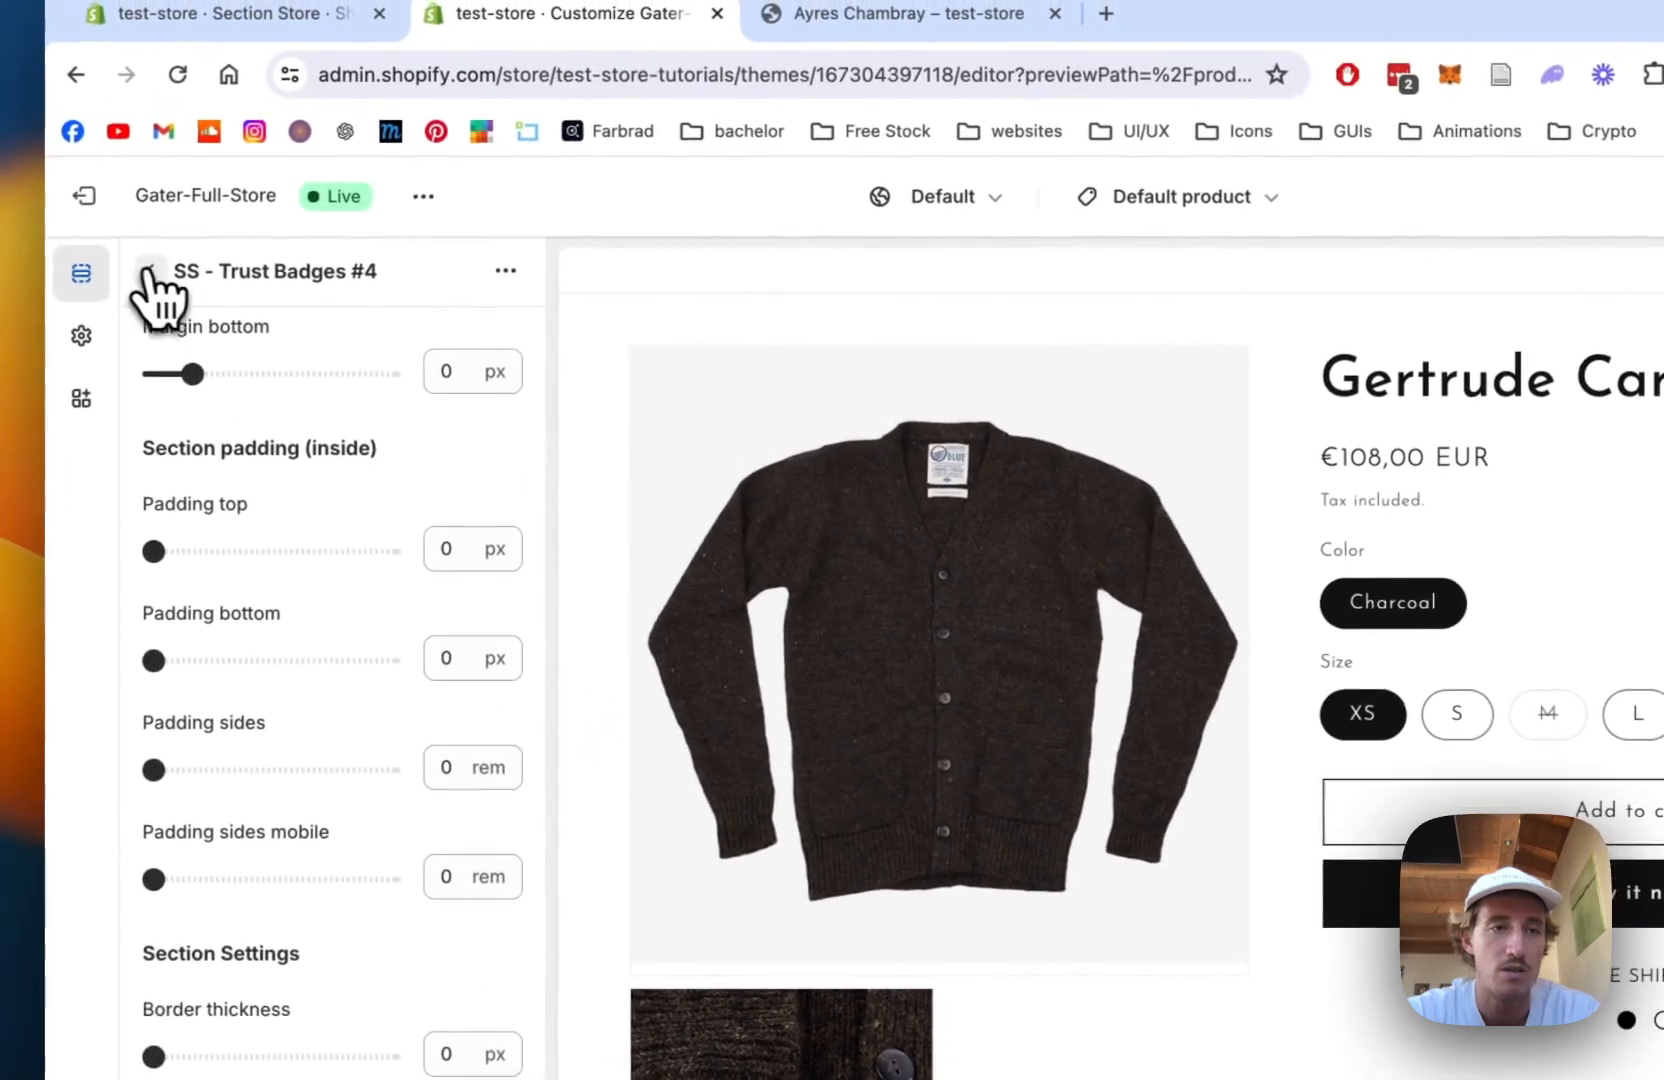
# Place SS - Trust Badges #4 after the product information and expand its three badges
pyautogui.click(1175, 196)
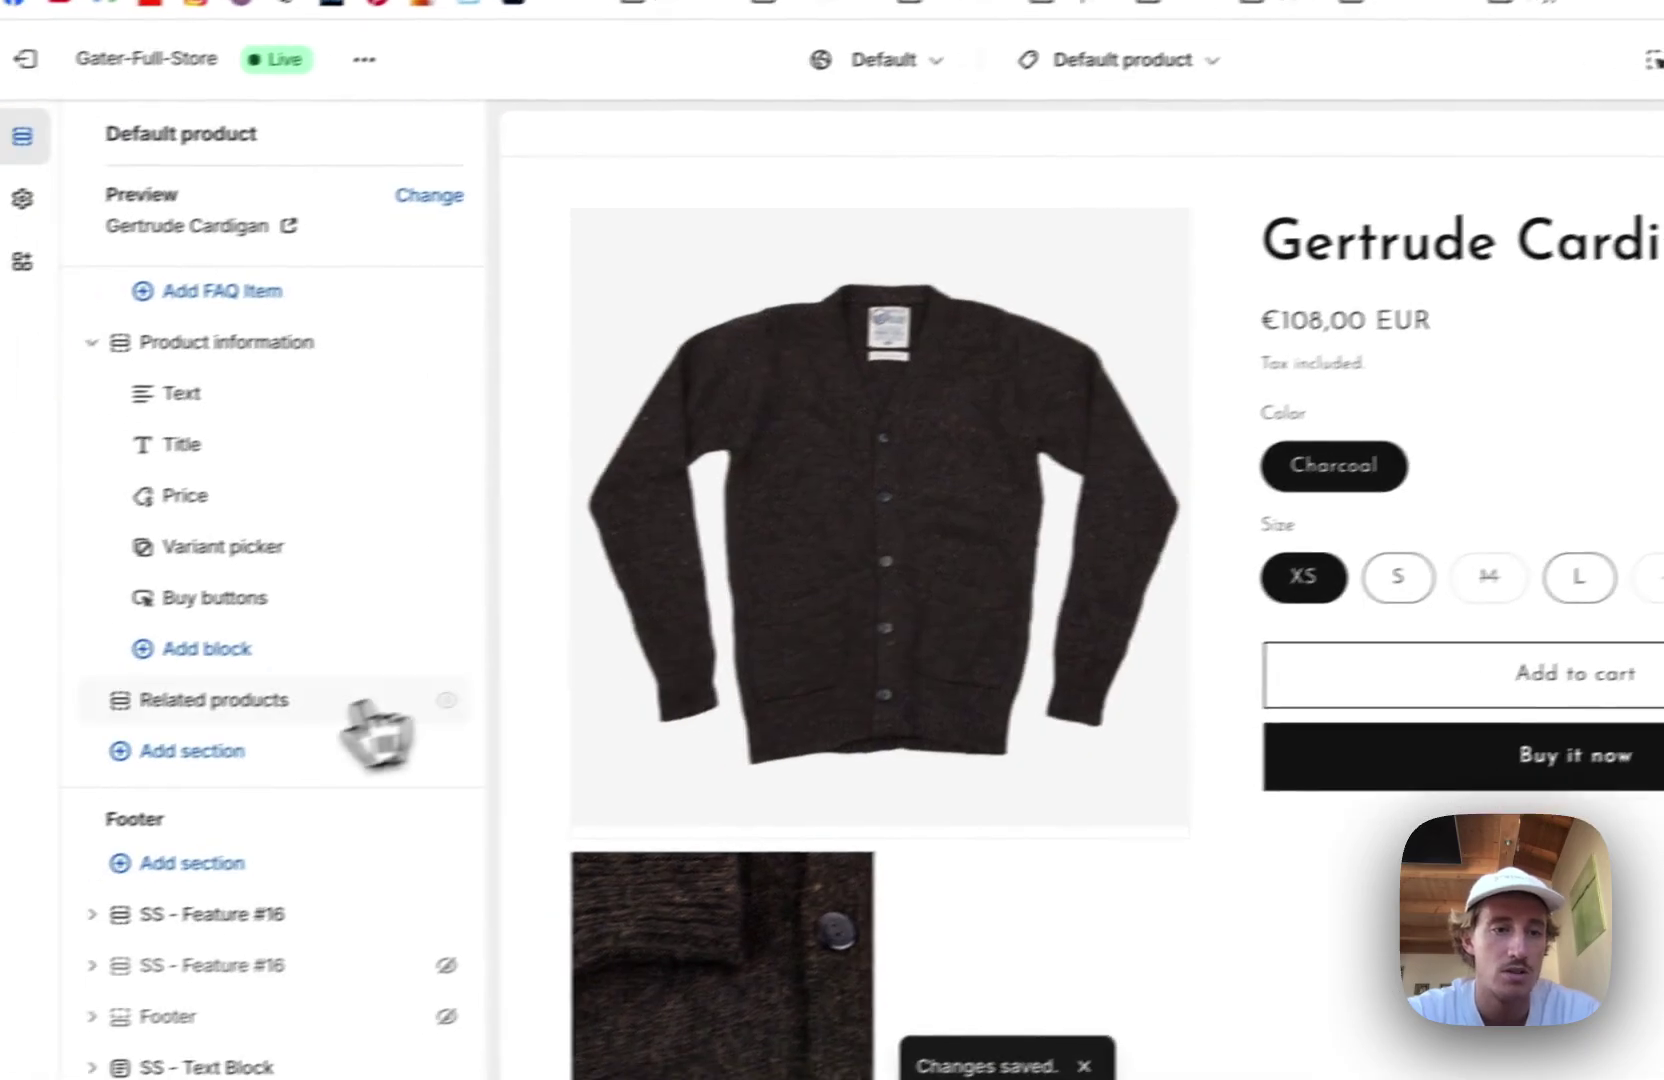
pyautogui.click(192, 751)
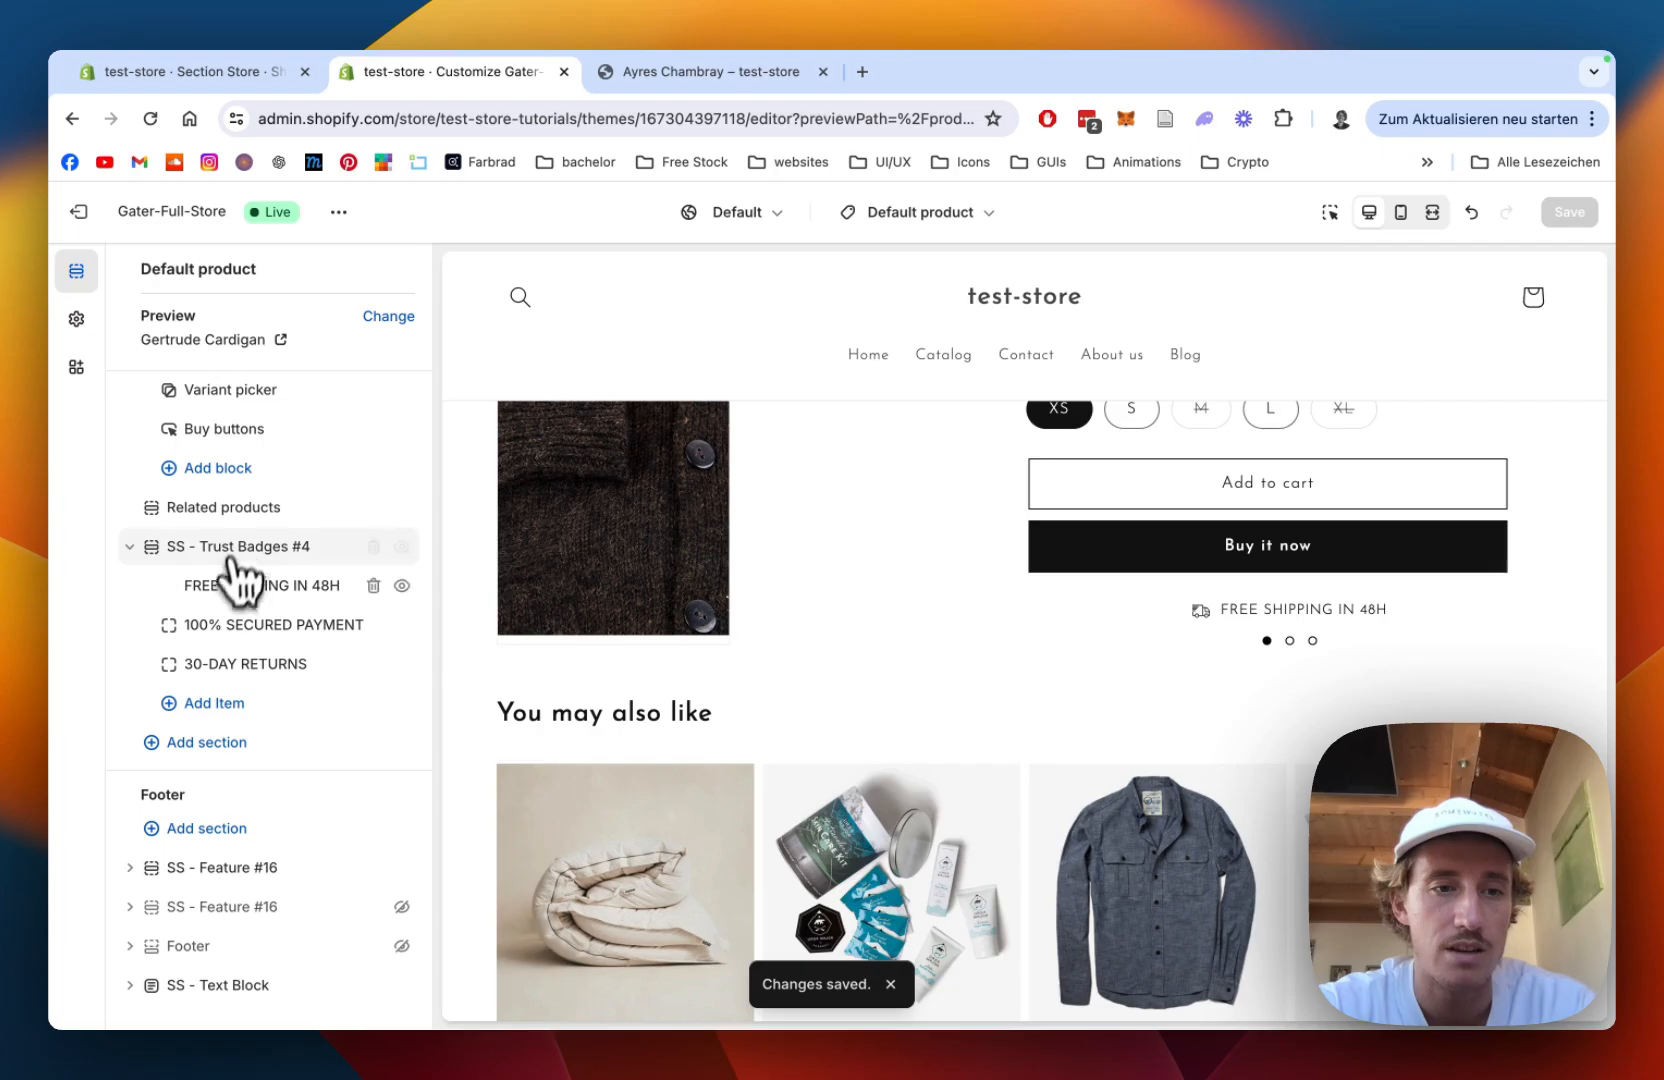
# Change the first badge to a Phone icon reading FREE SHIPPING IN 24H, and add an item
pyautogui.click(255, 586)
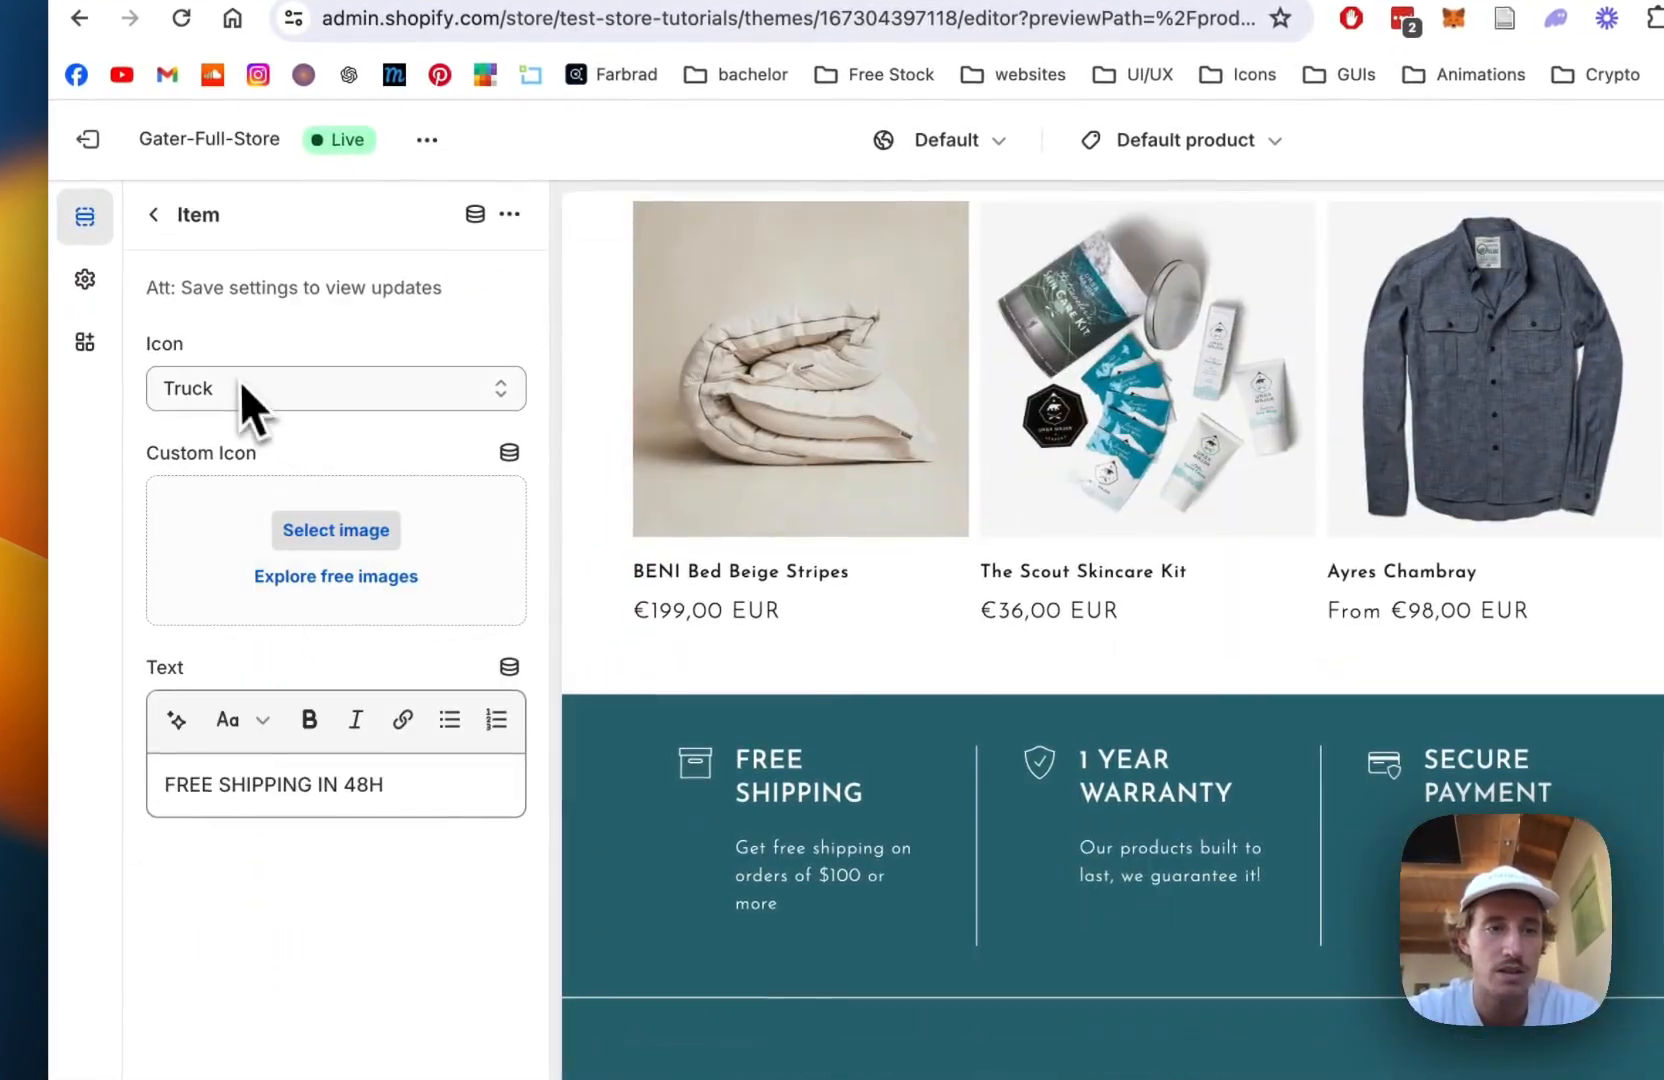
pyautogui.click(335, 389)
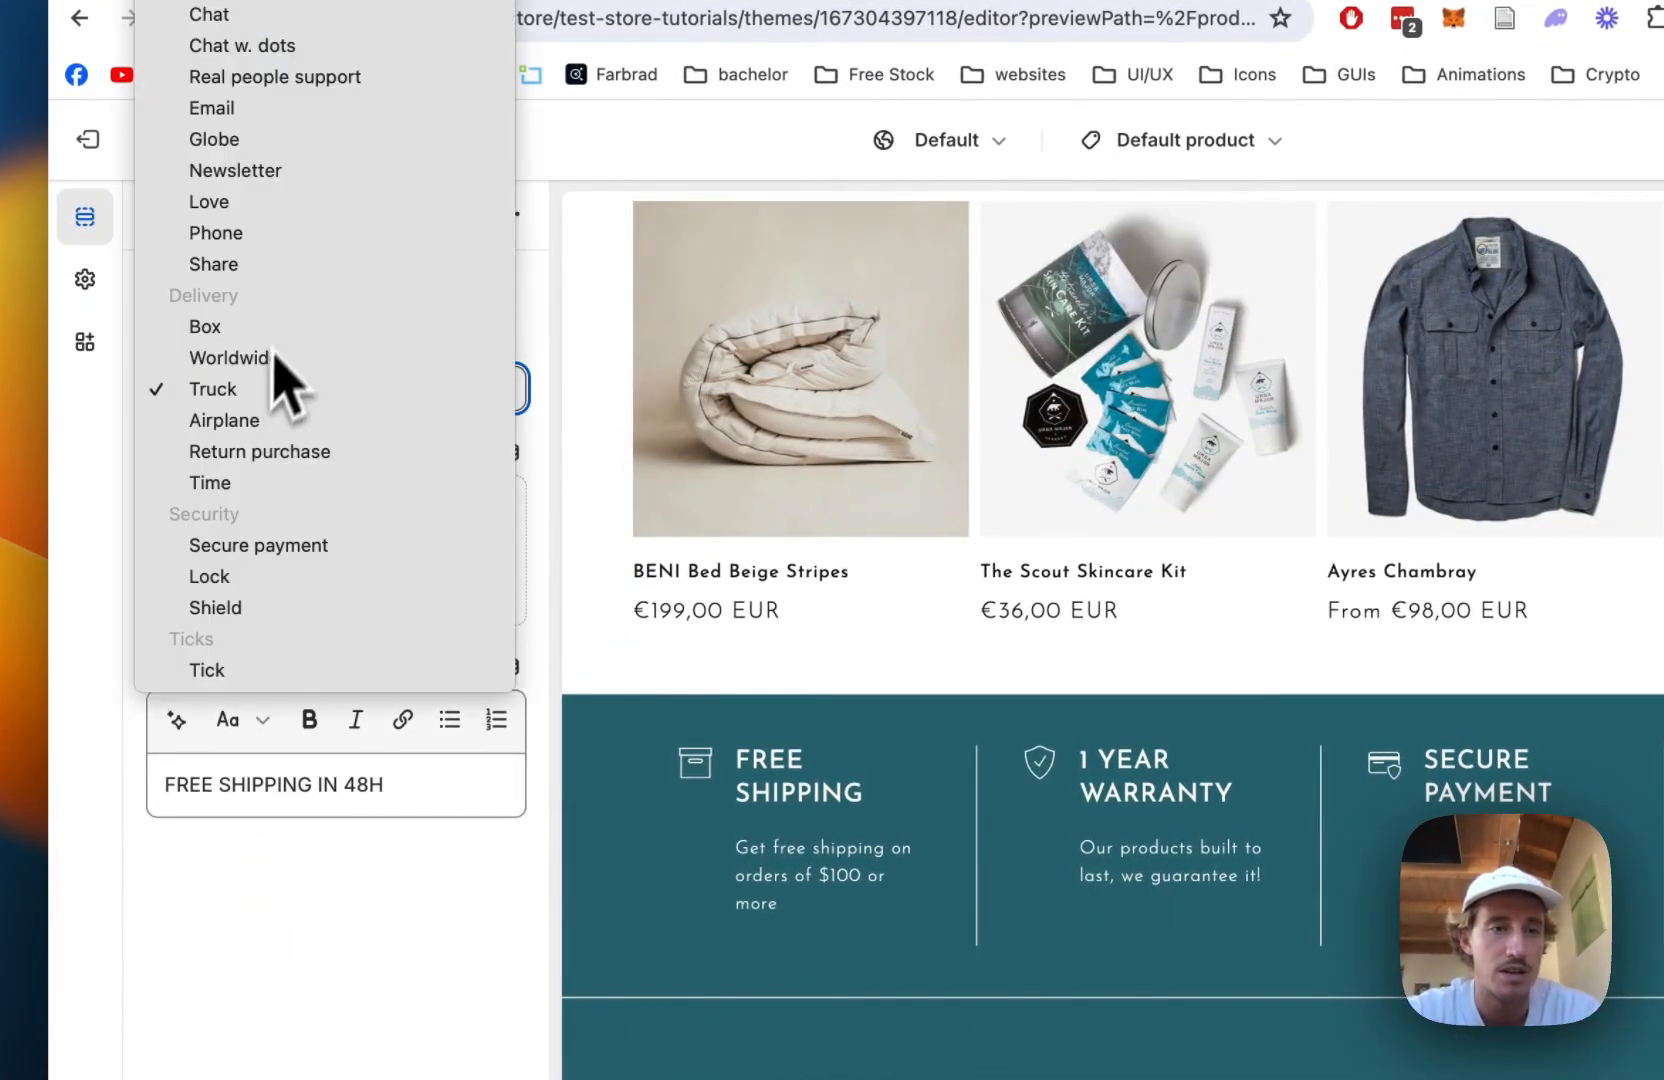
pyautogui.click(215, 233)
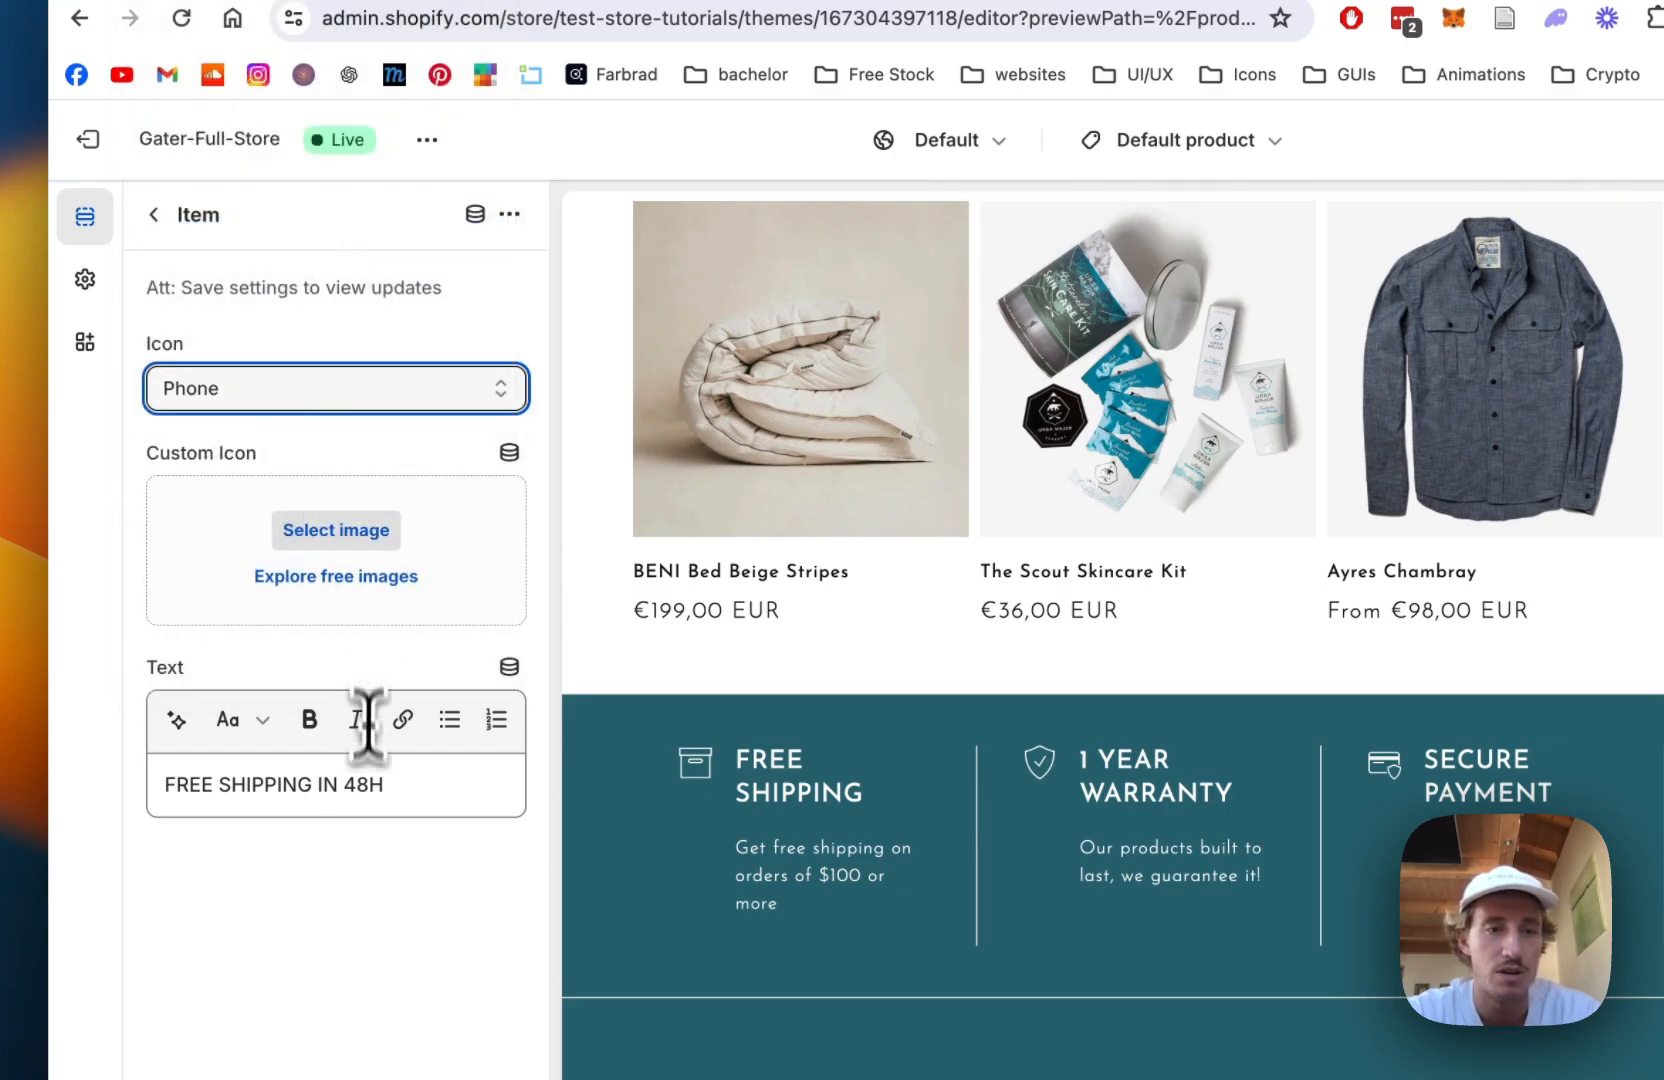
pyautogui.click(350, 785)
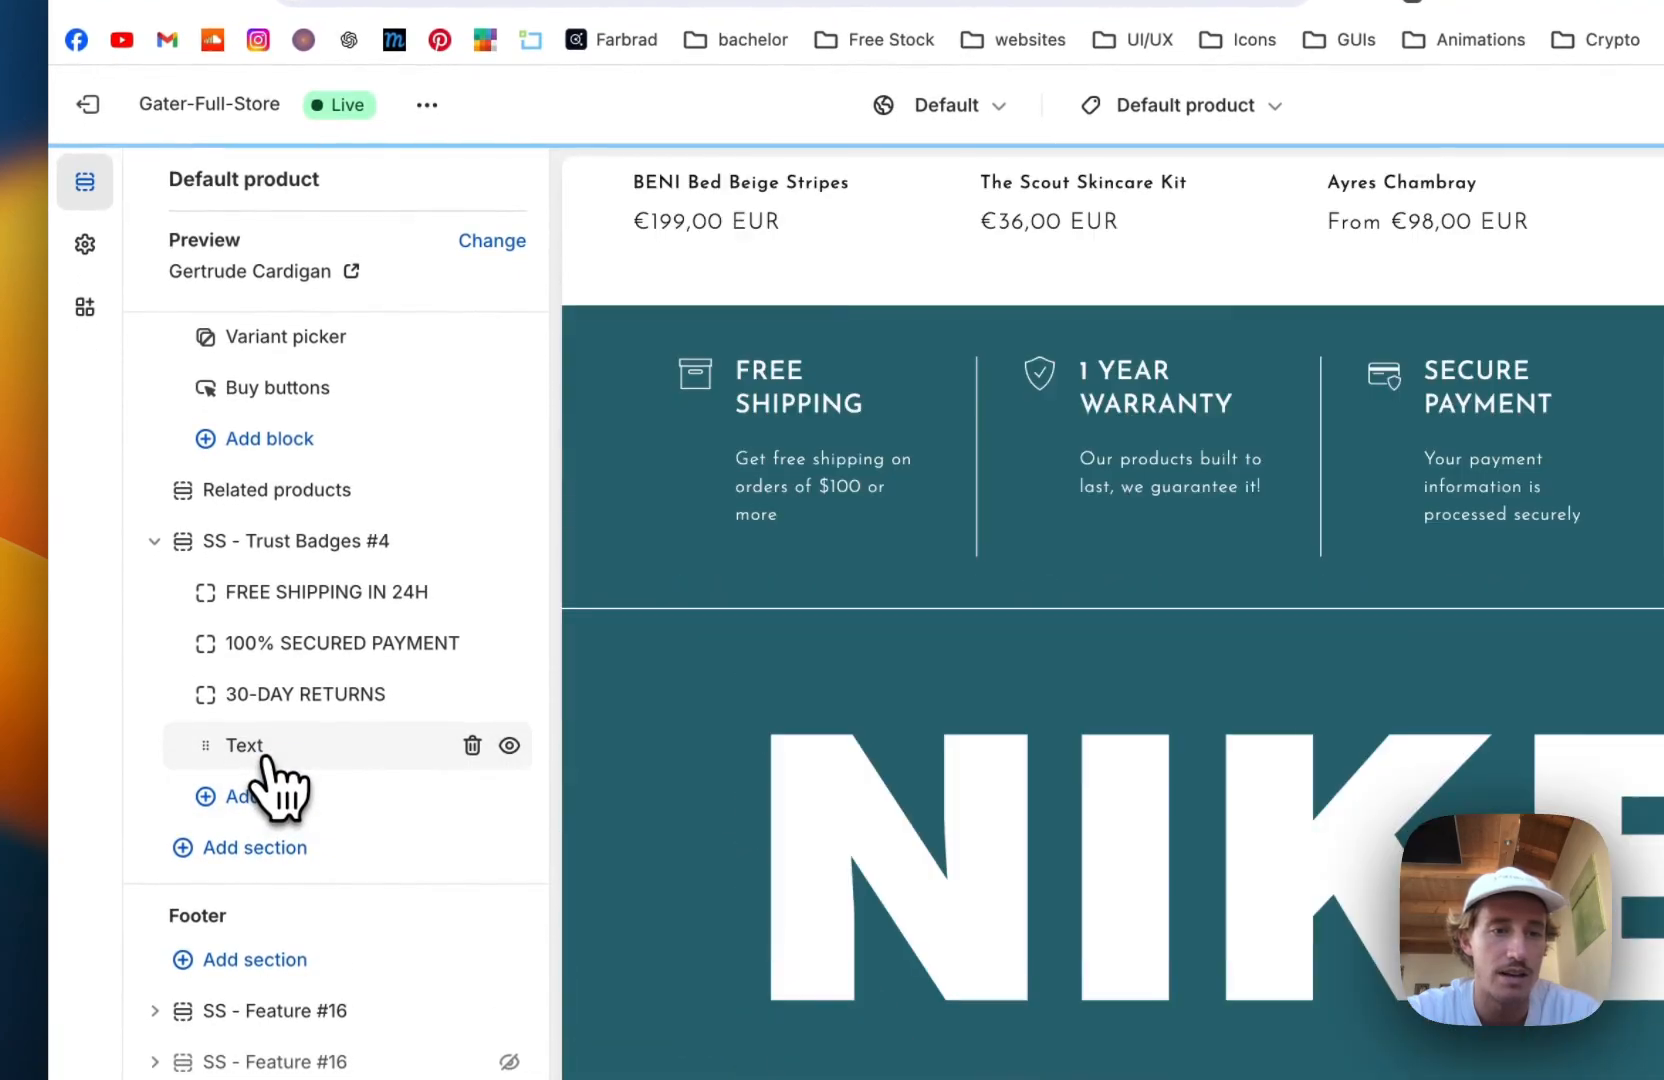
# Set the fourth badge to text EXAMPLE ICON with an Airplane icon, and save
pyautogui.click(243, 745)
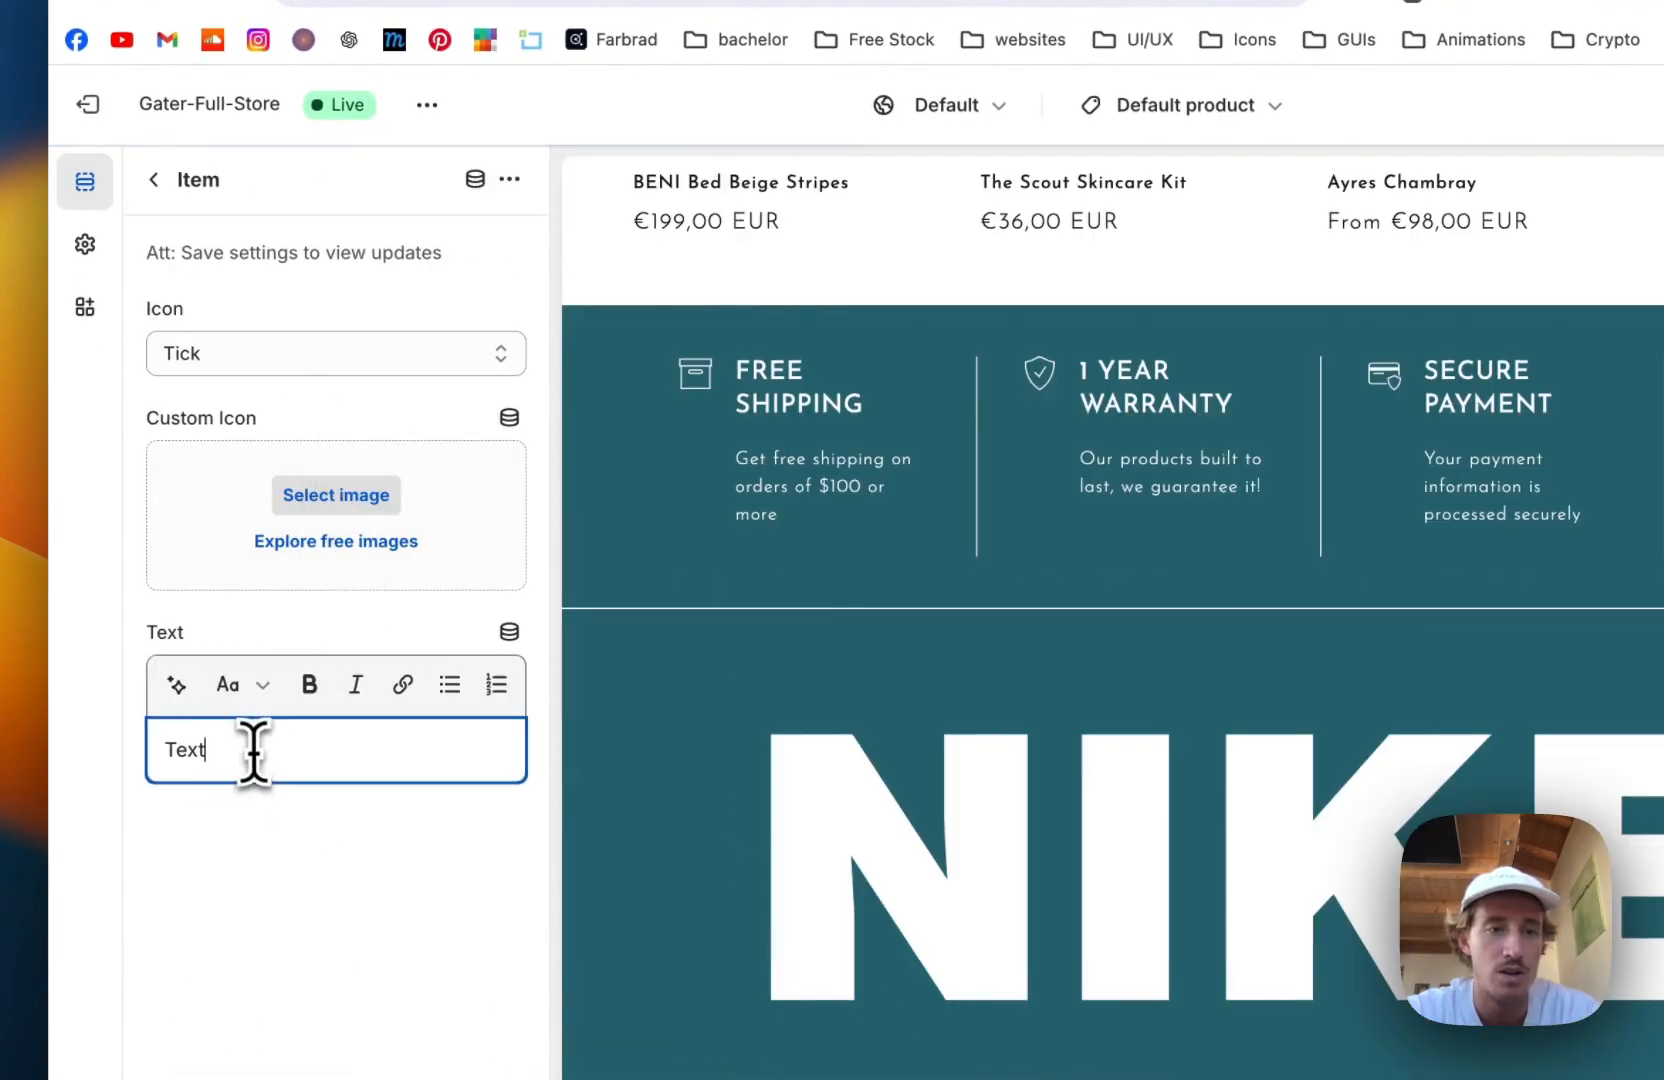
pyautogui.write('EXAMPLE')
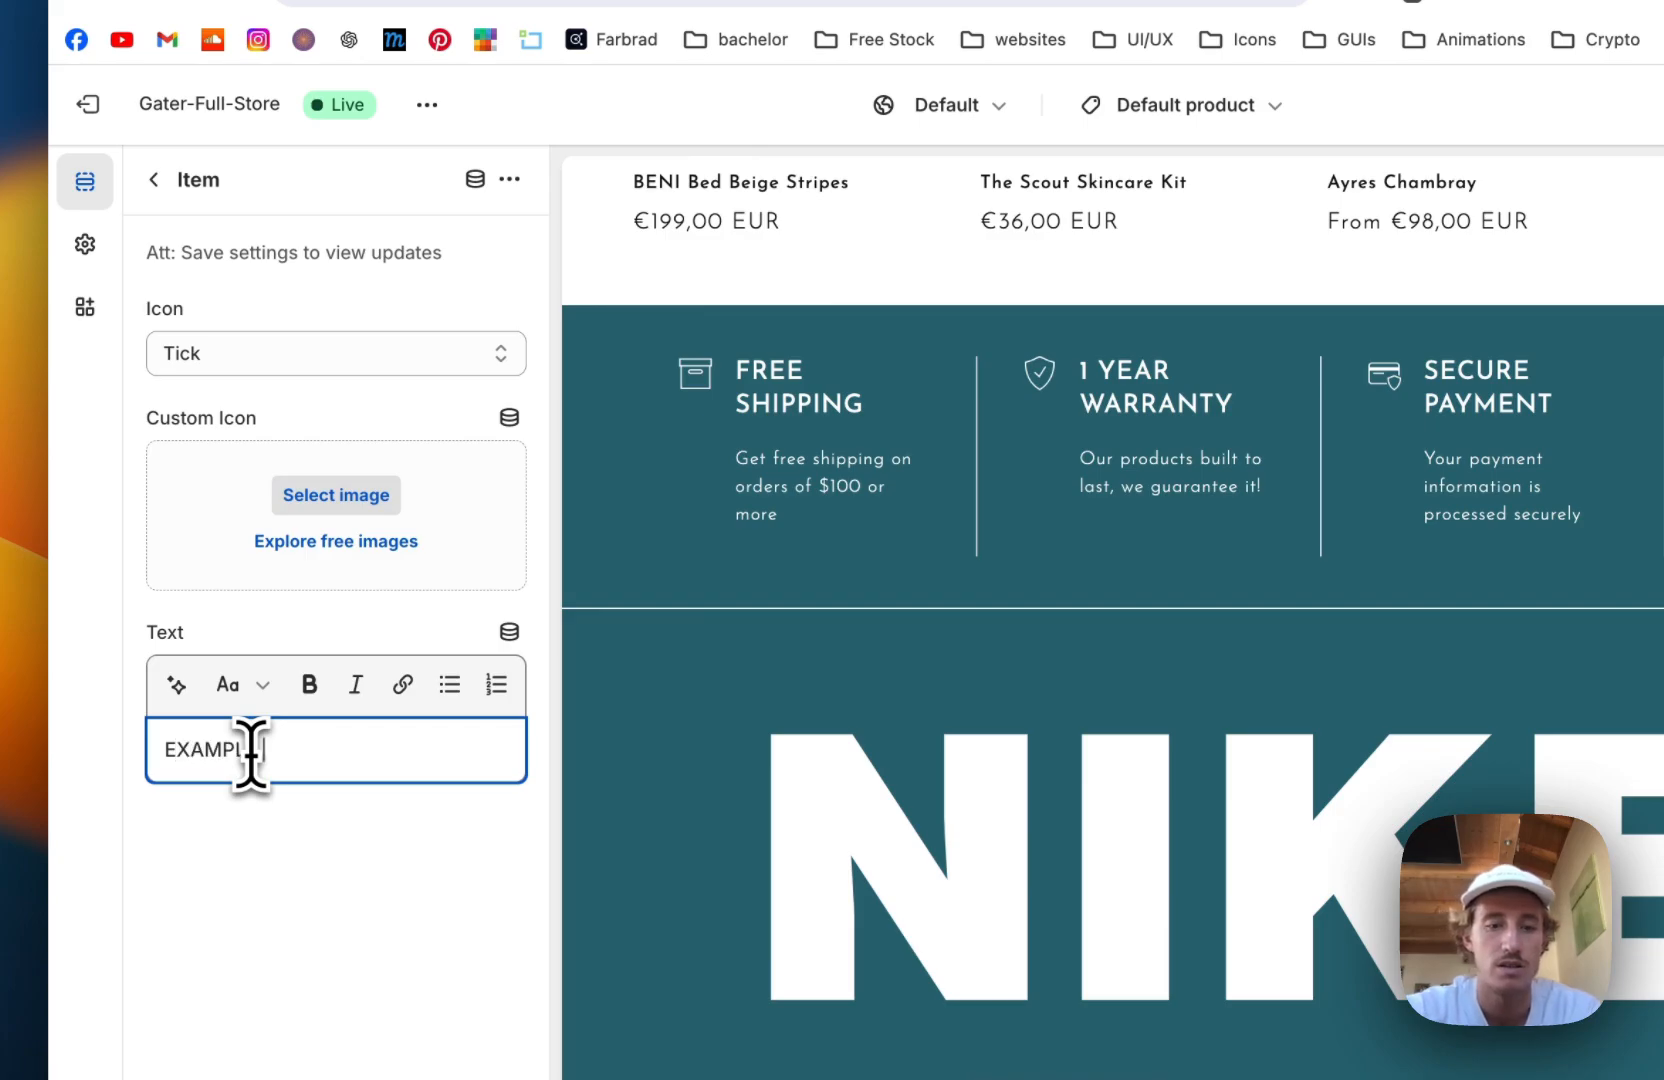
pyautogui.click(335, 353)
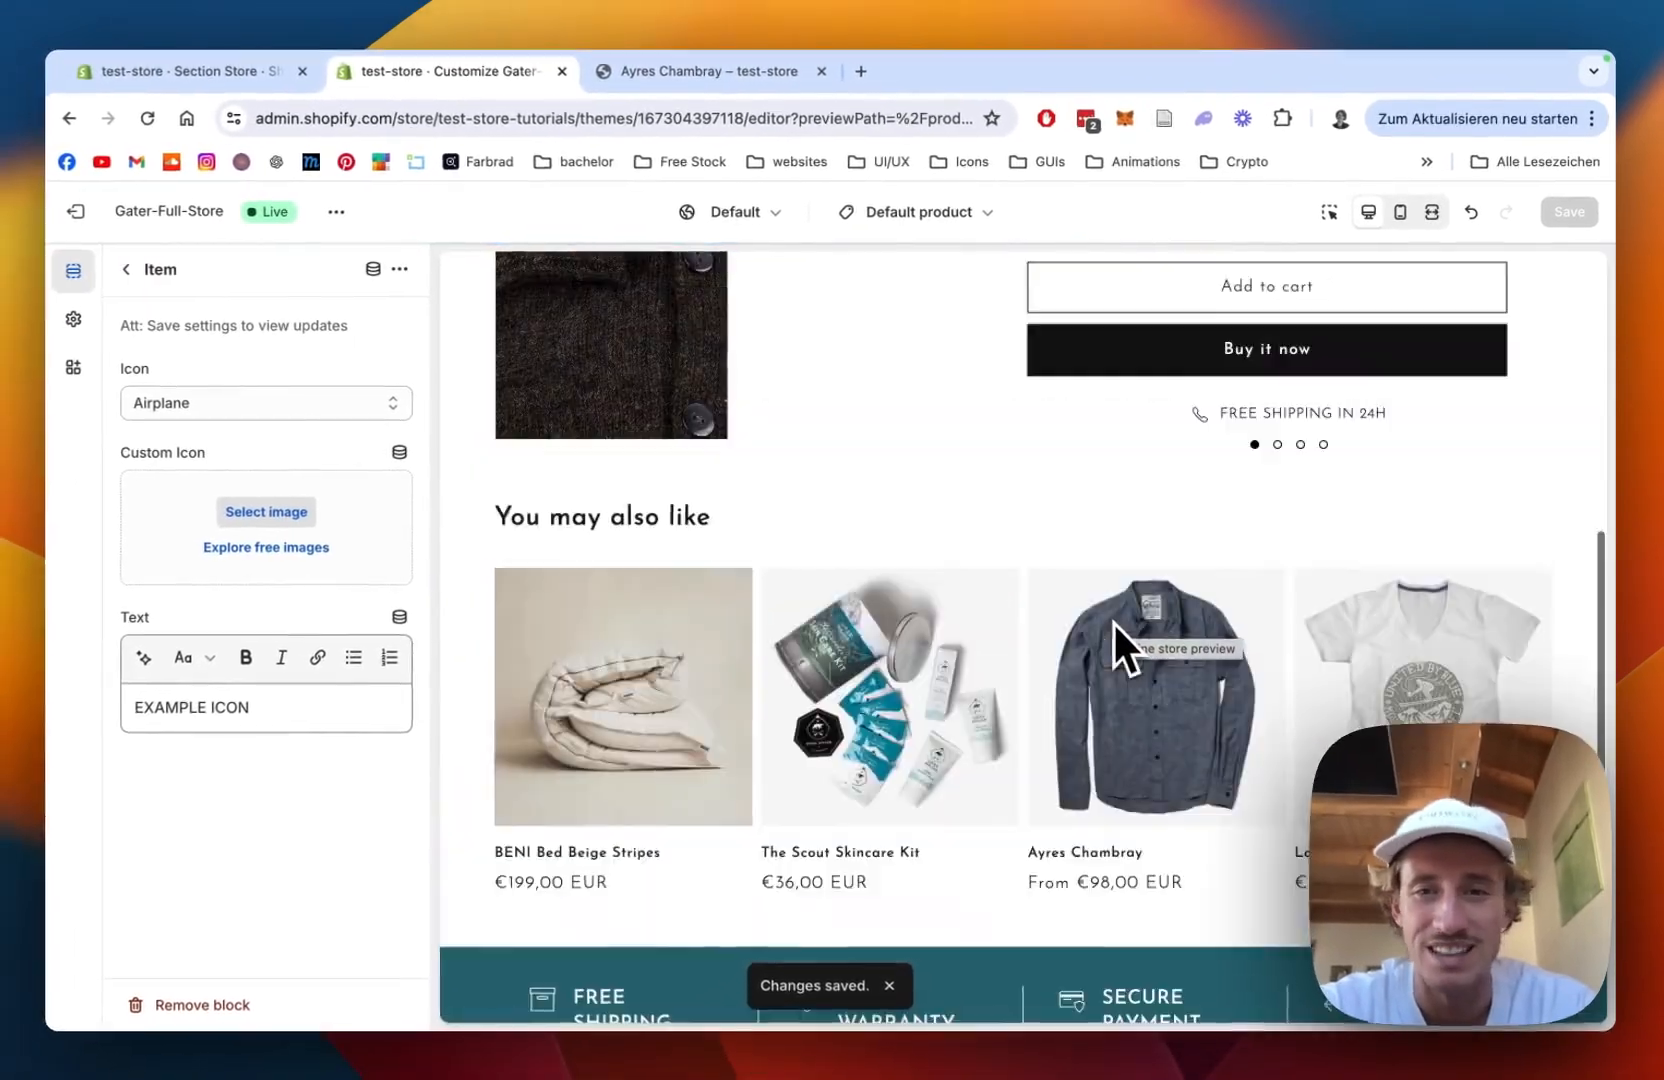
pyautogui.scroll(3)
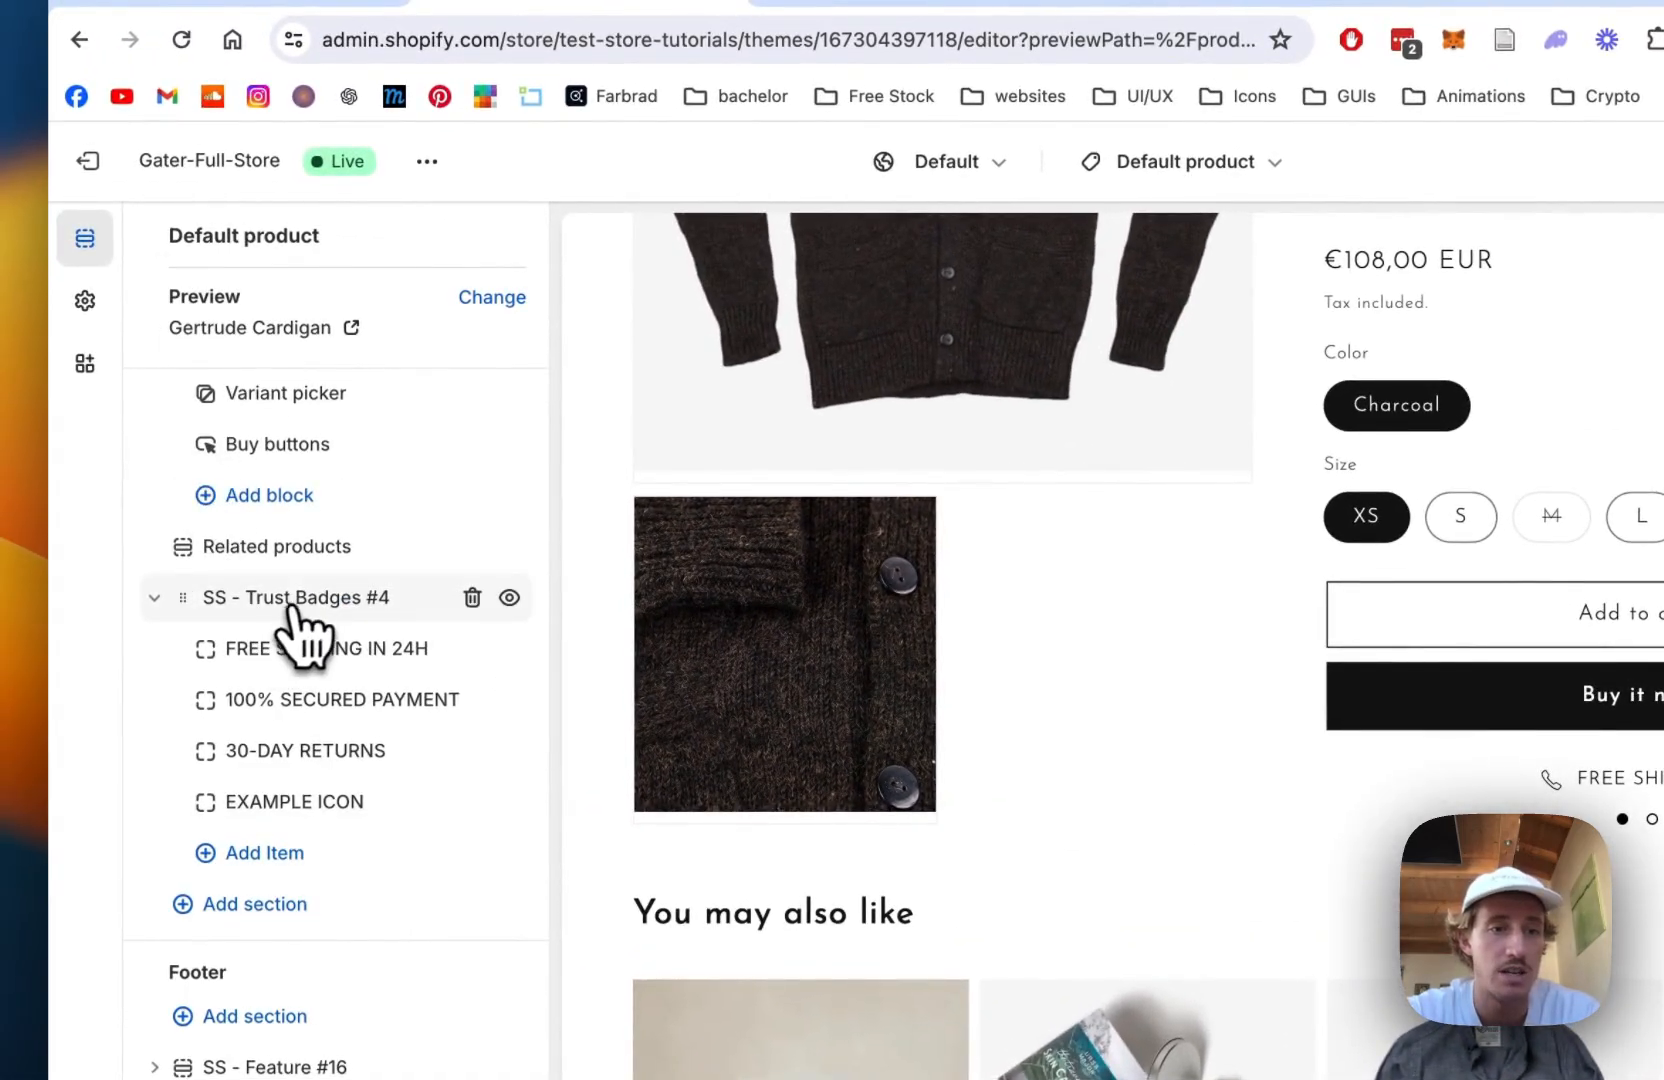
# Set Trust Badges Position to Below Buy Buttons and Autoplay Delay to 7 s
pyautogui.click(297, 598)
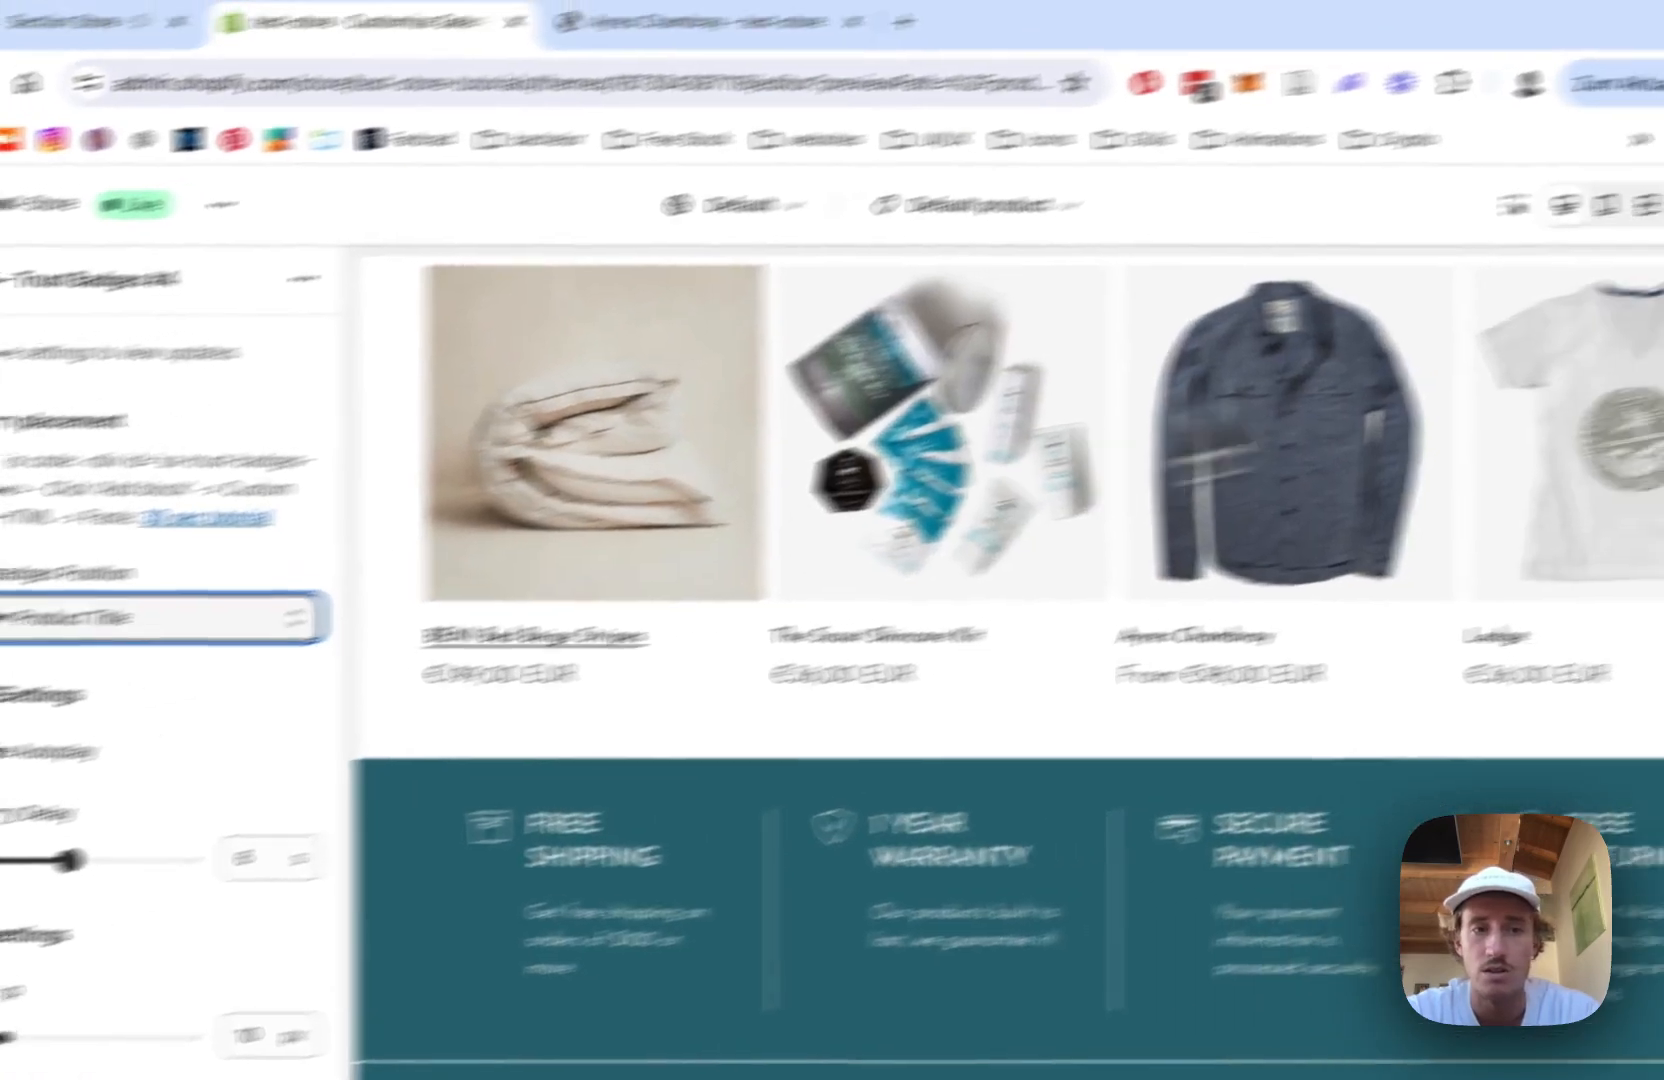
pyautogui.click(1555, 37)
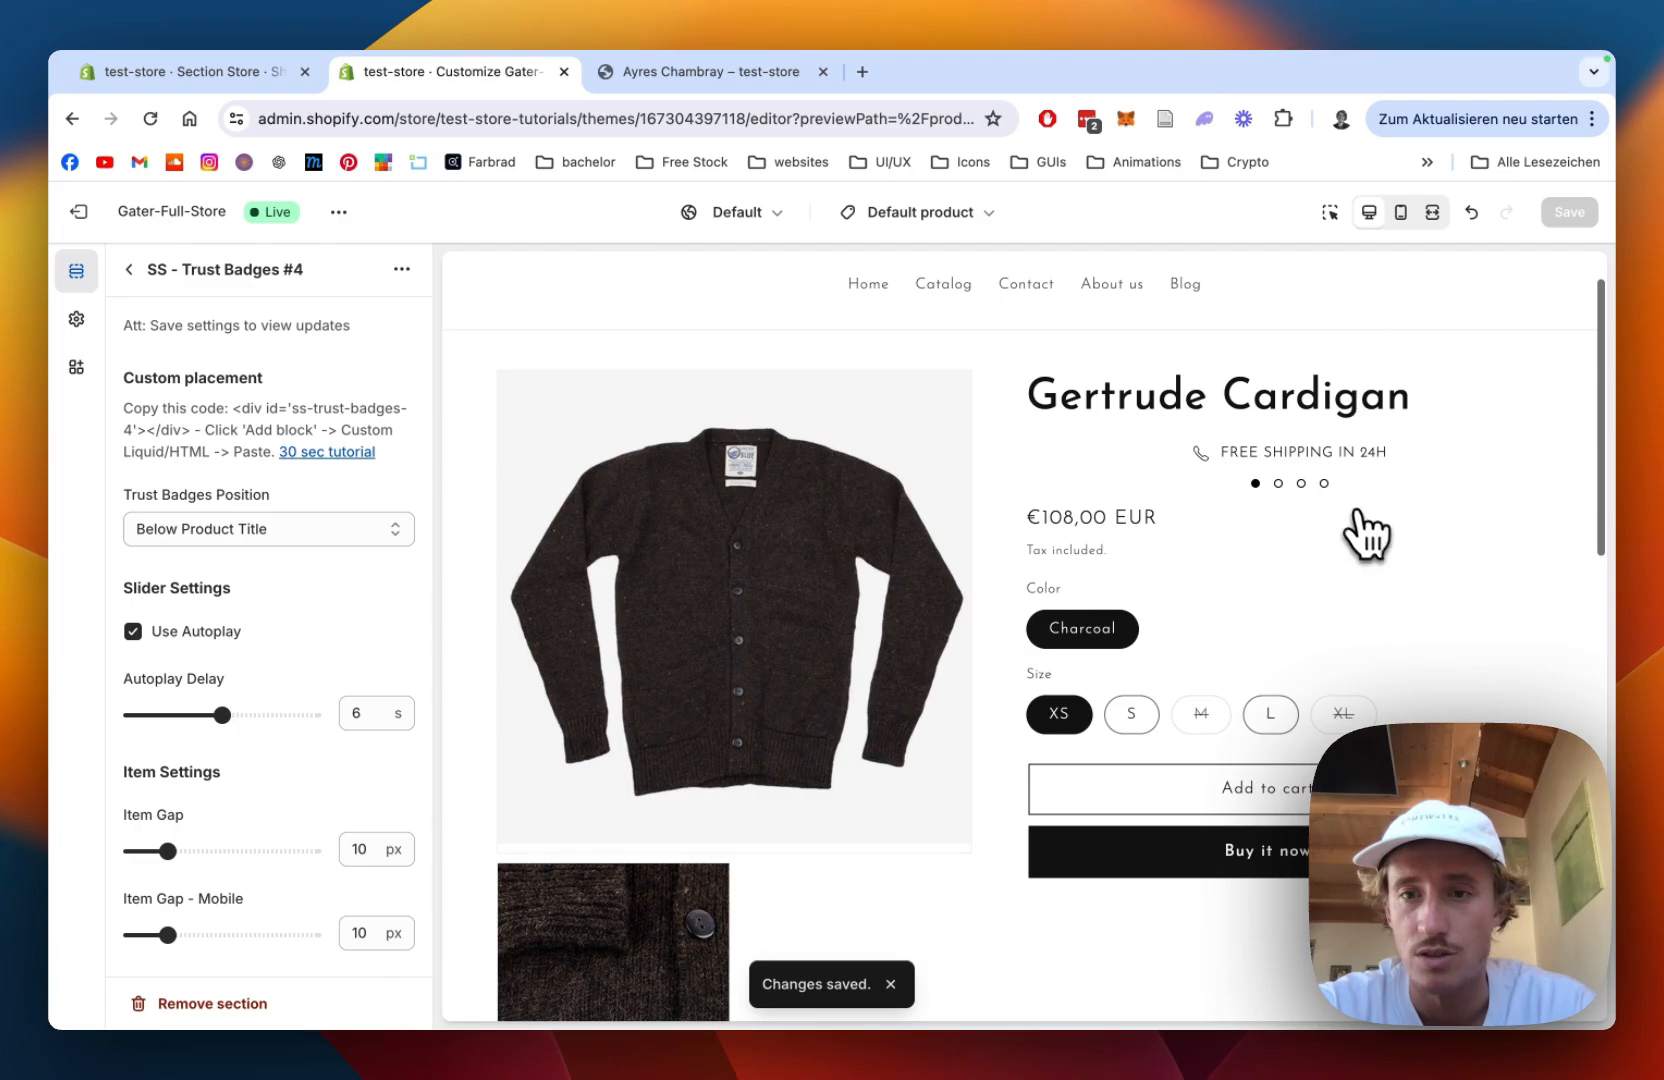
pyautogui.click(268, 529)
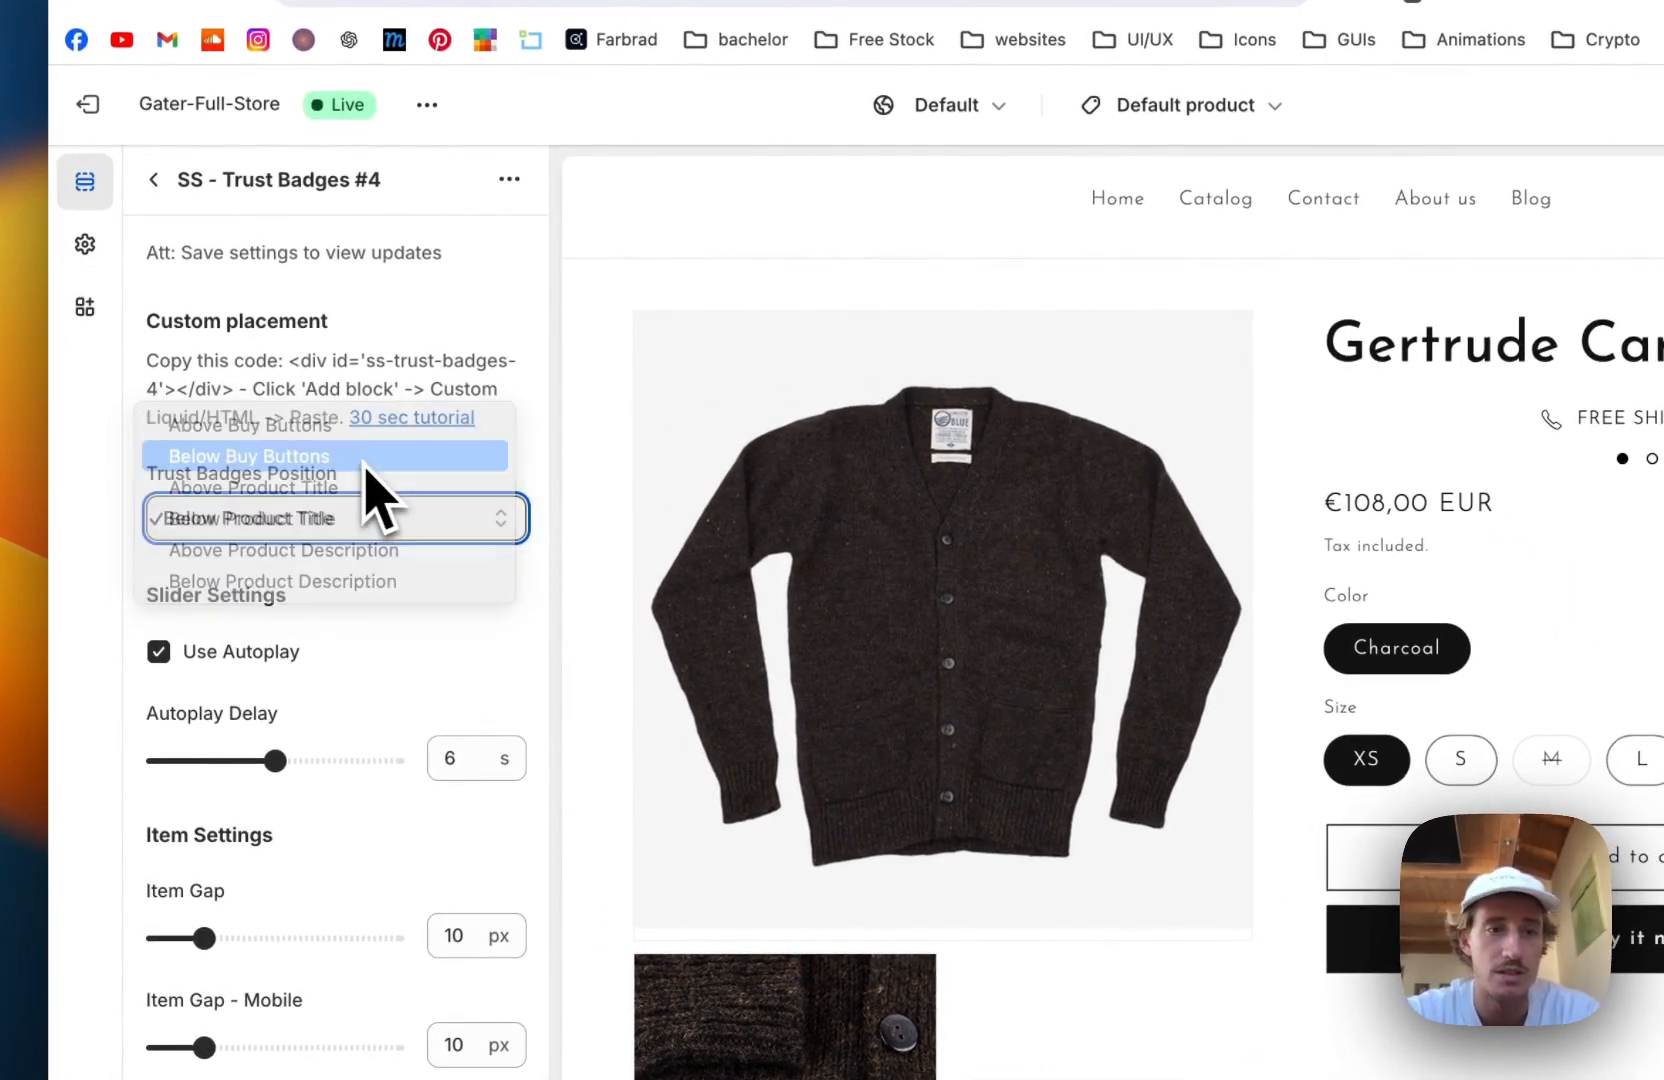
pyautogui.click(249, 456)
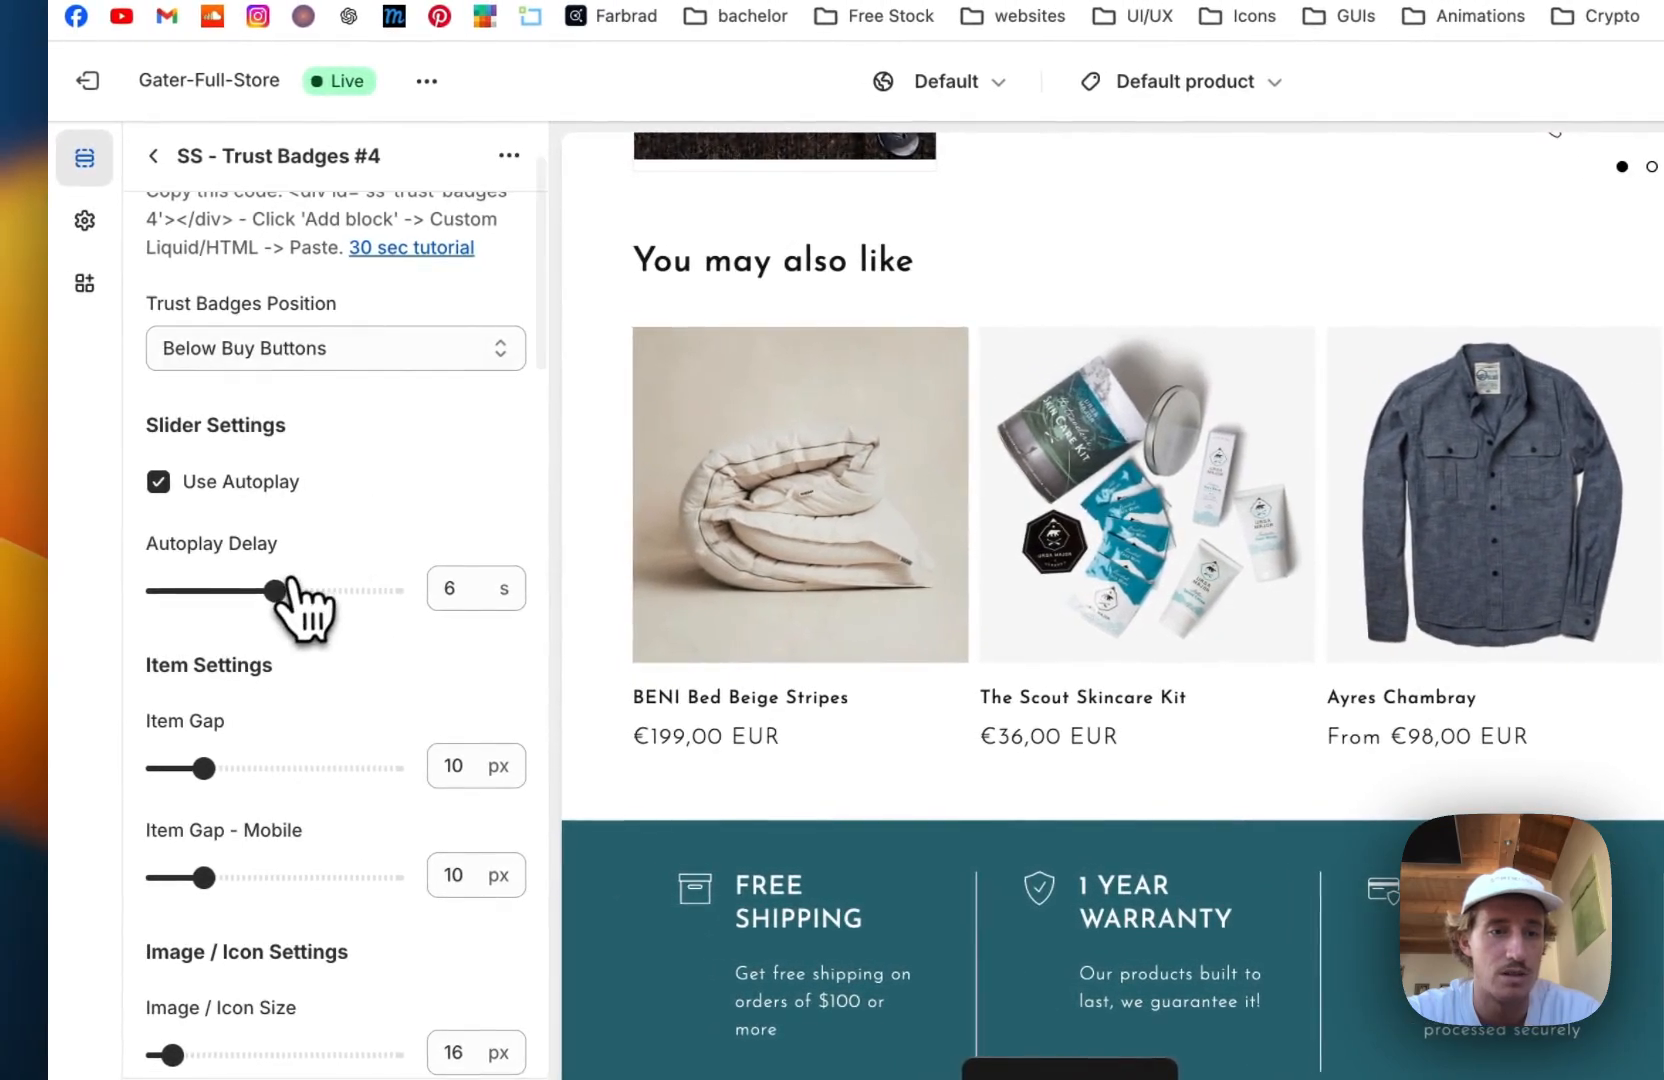
pyautogui.moveTo(268, 591); pyautogui.dragTo(305, 591)
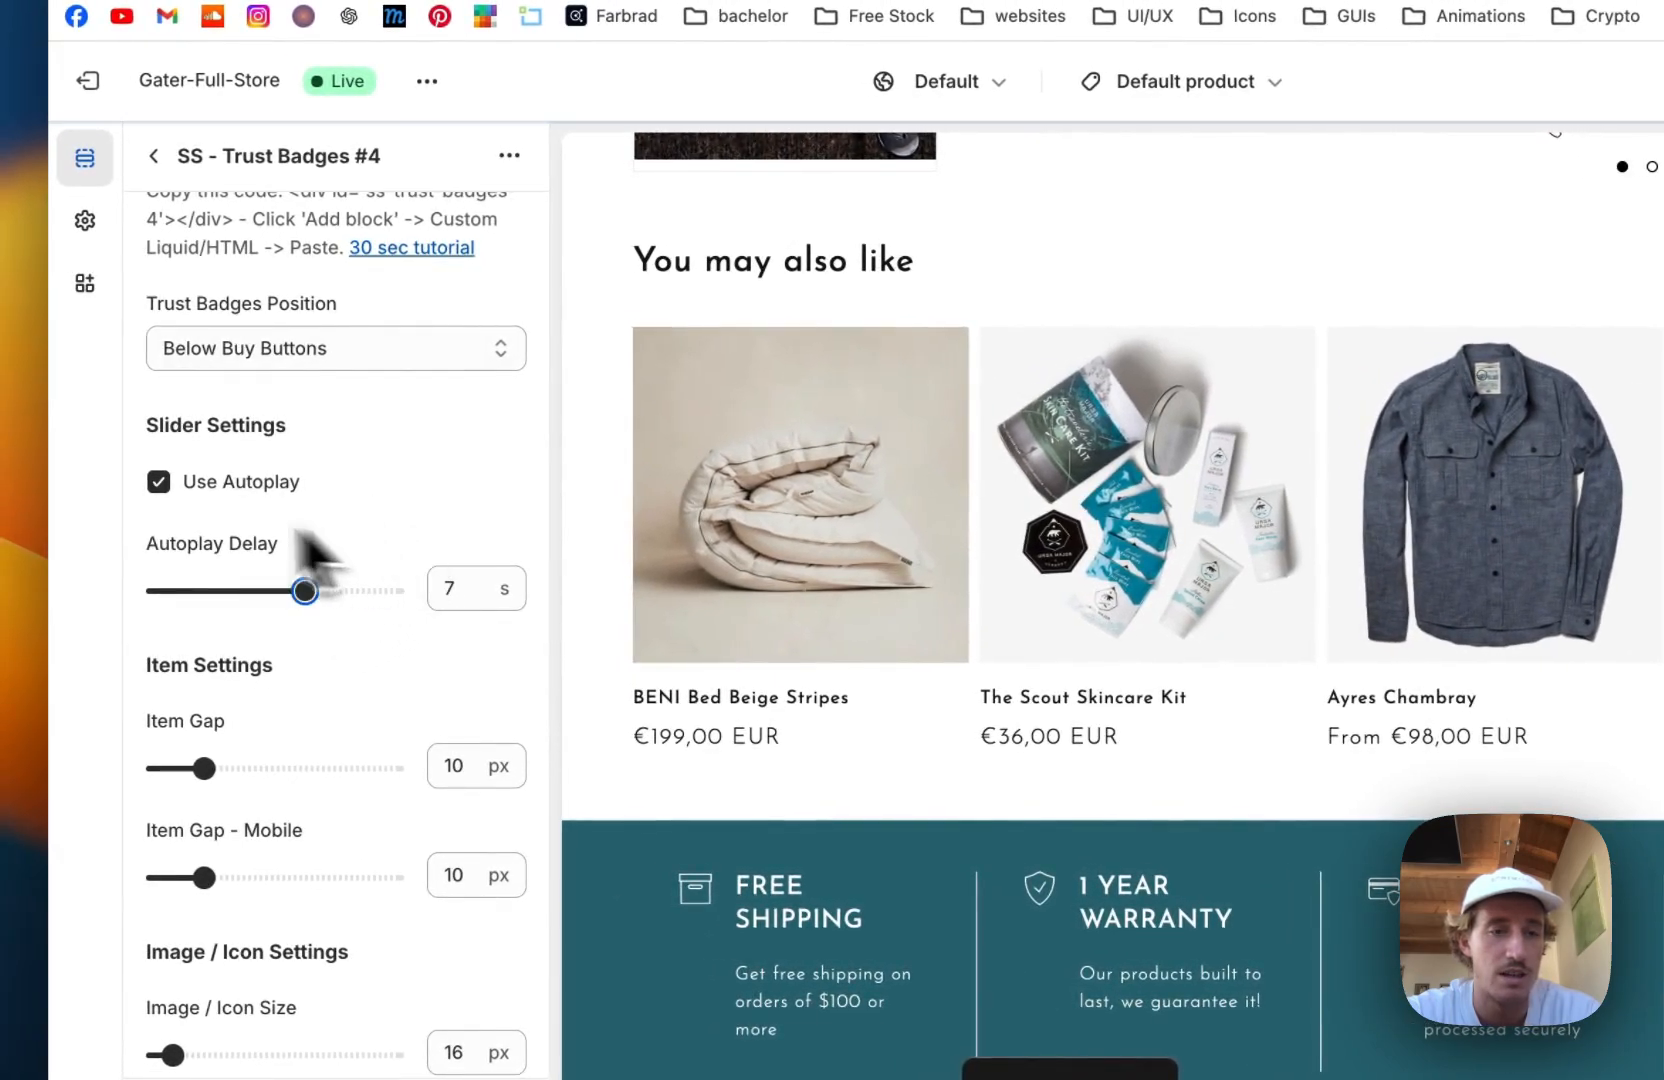
pyautogui.scroll(-3)
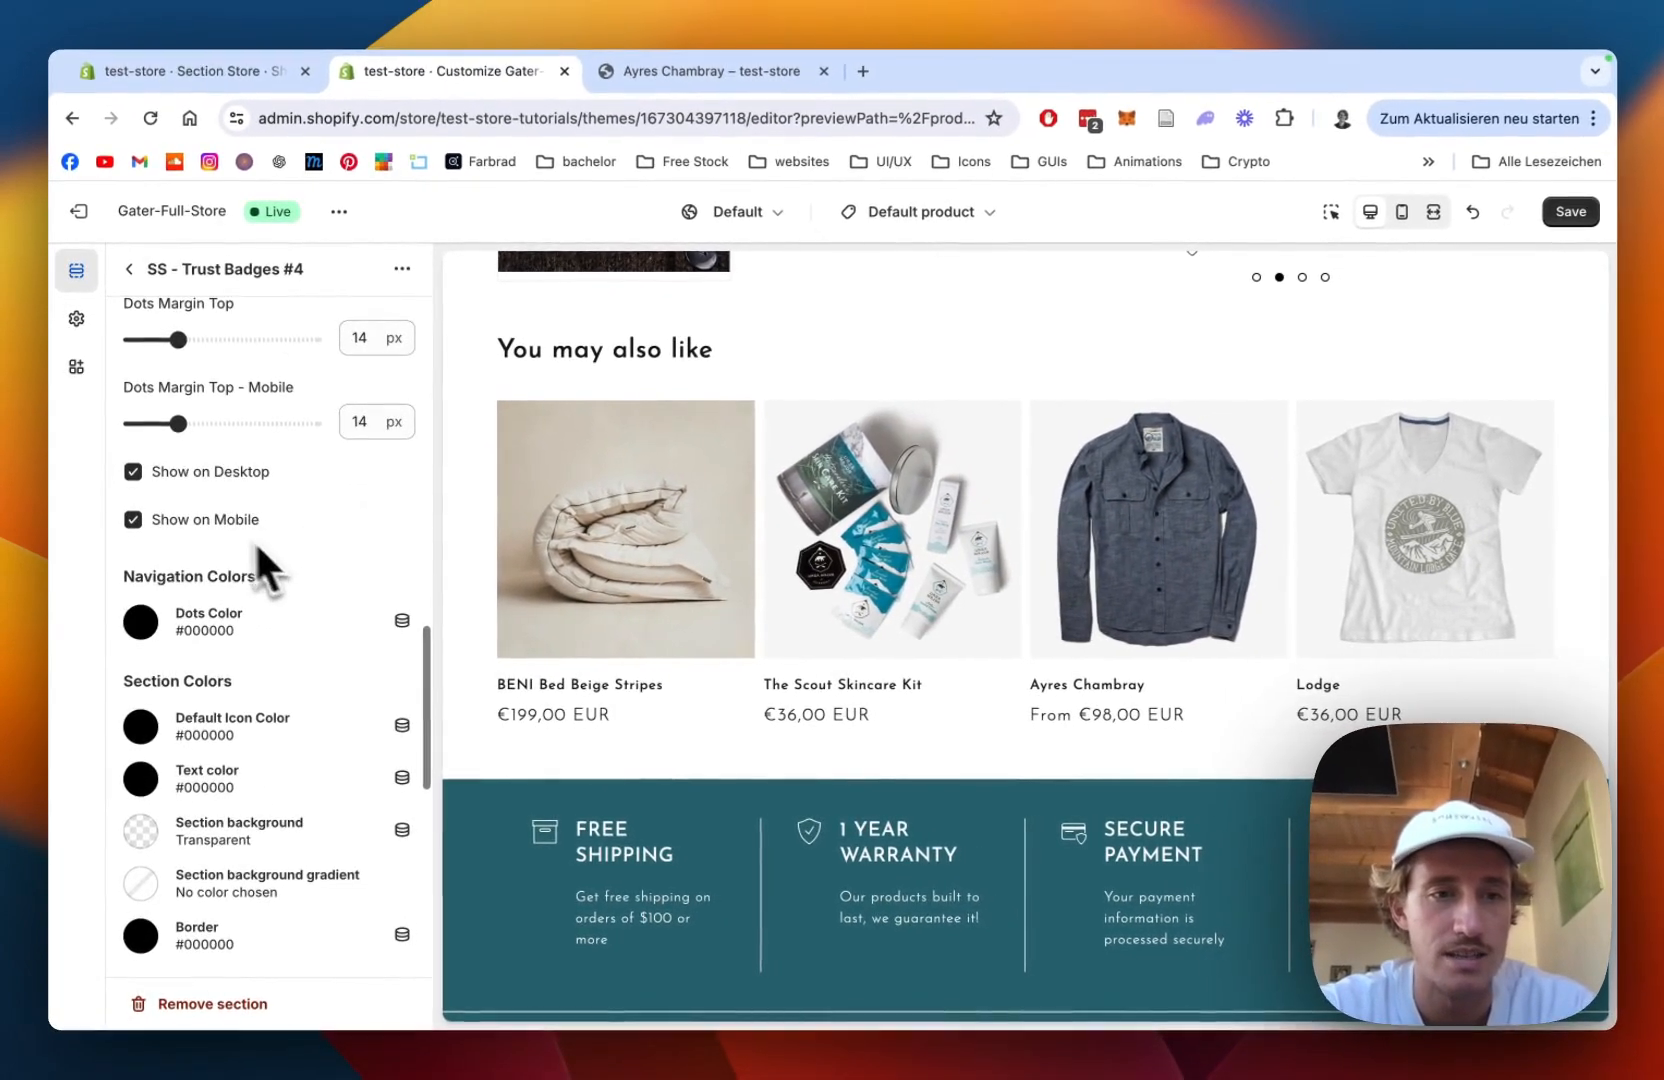
# Set the Dots Color to dark green and Text color to teal #2B6A78, then save
pyautogui.click(140, 622)
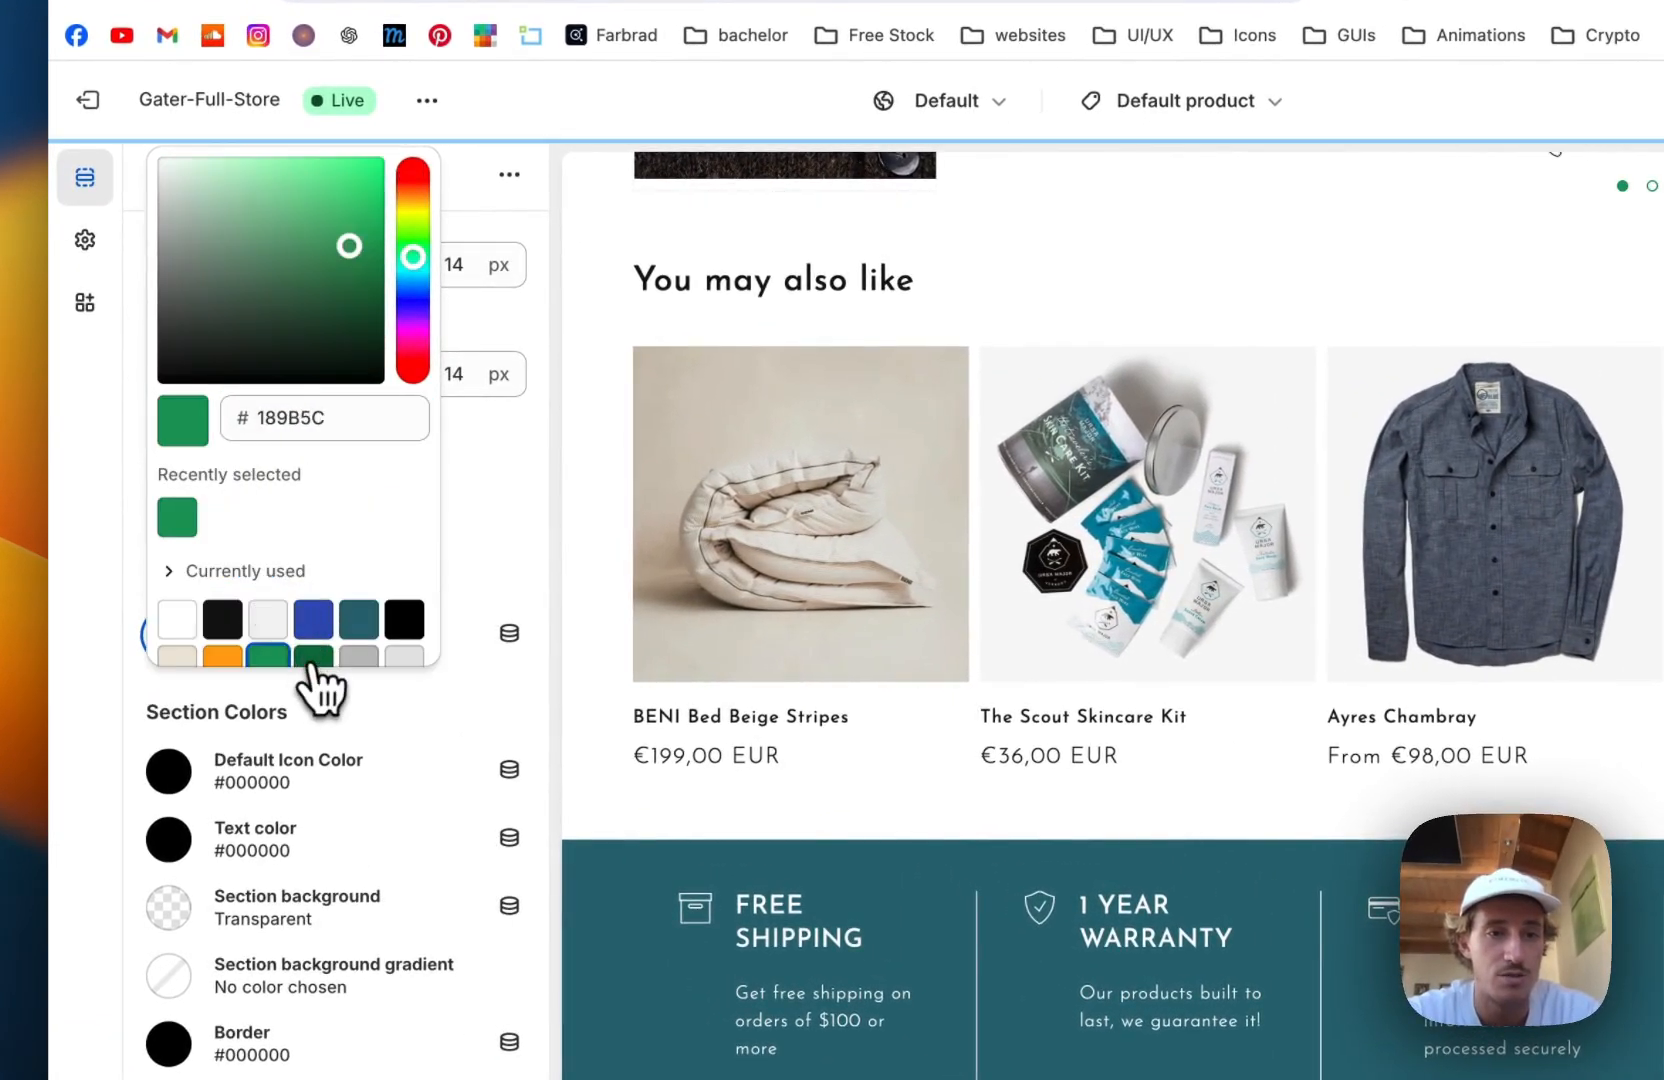
pyautogui.click(313, 658)
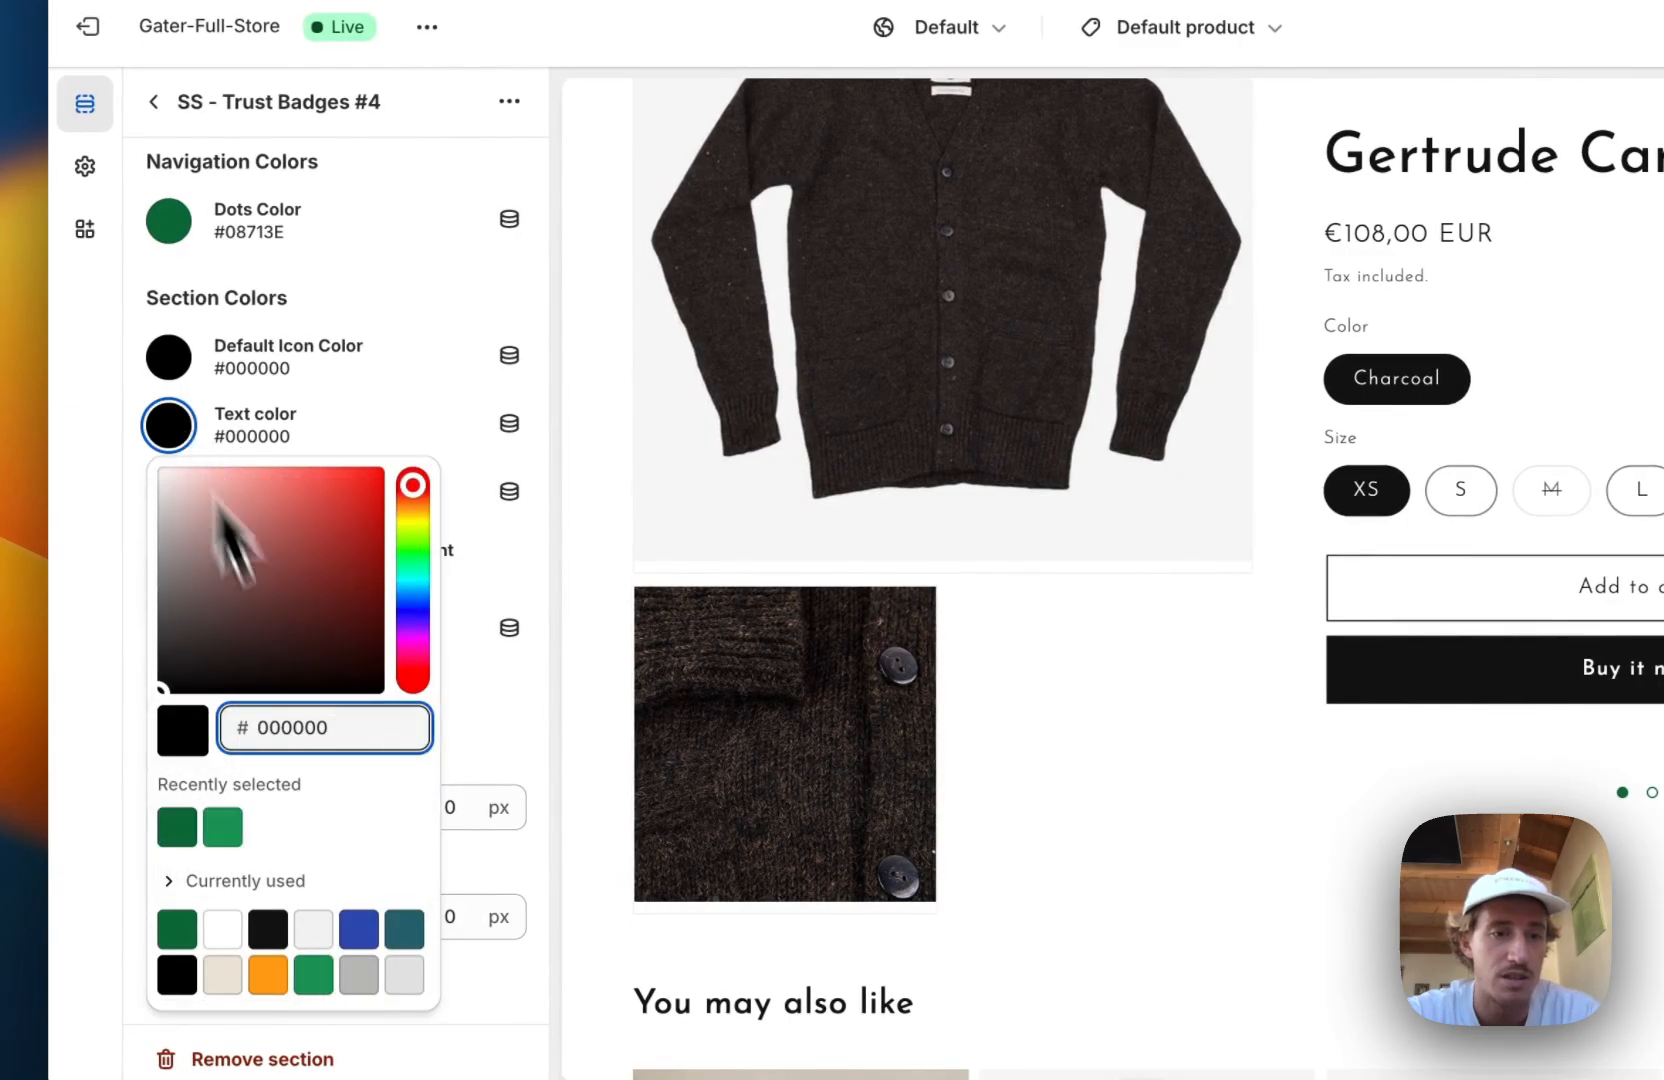
pyautogui.click(267, 974)
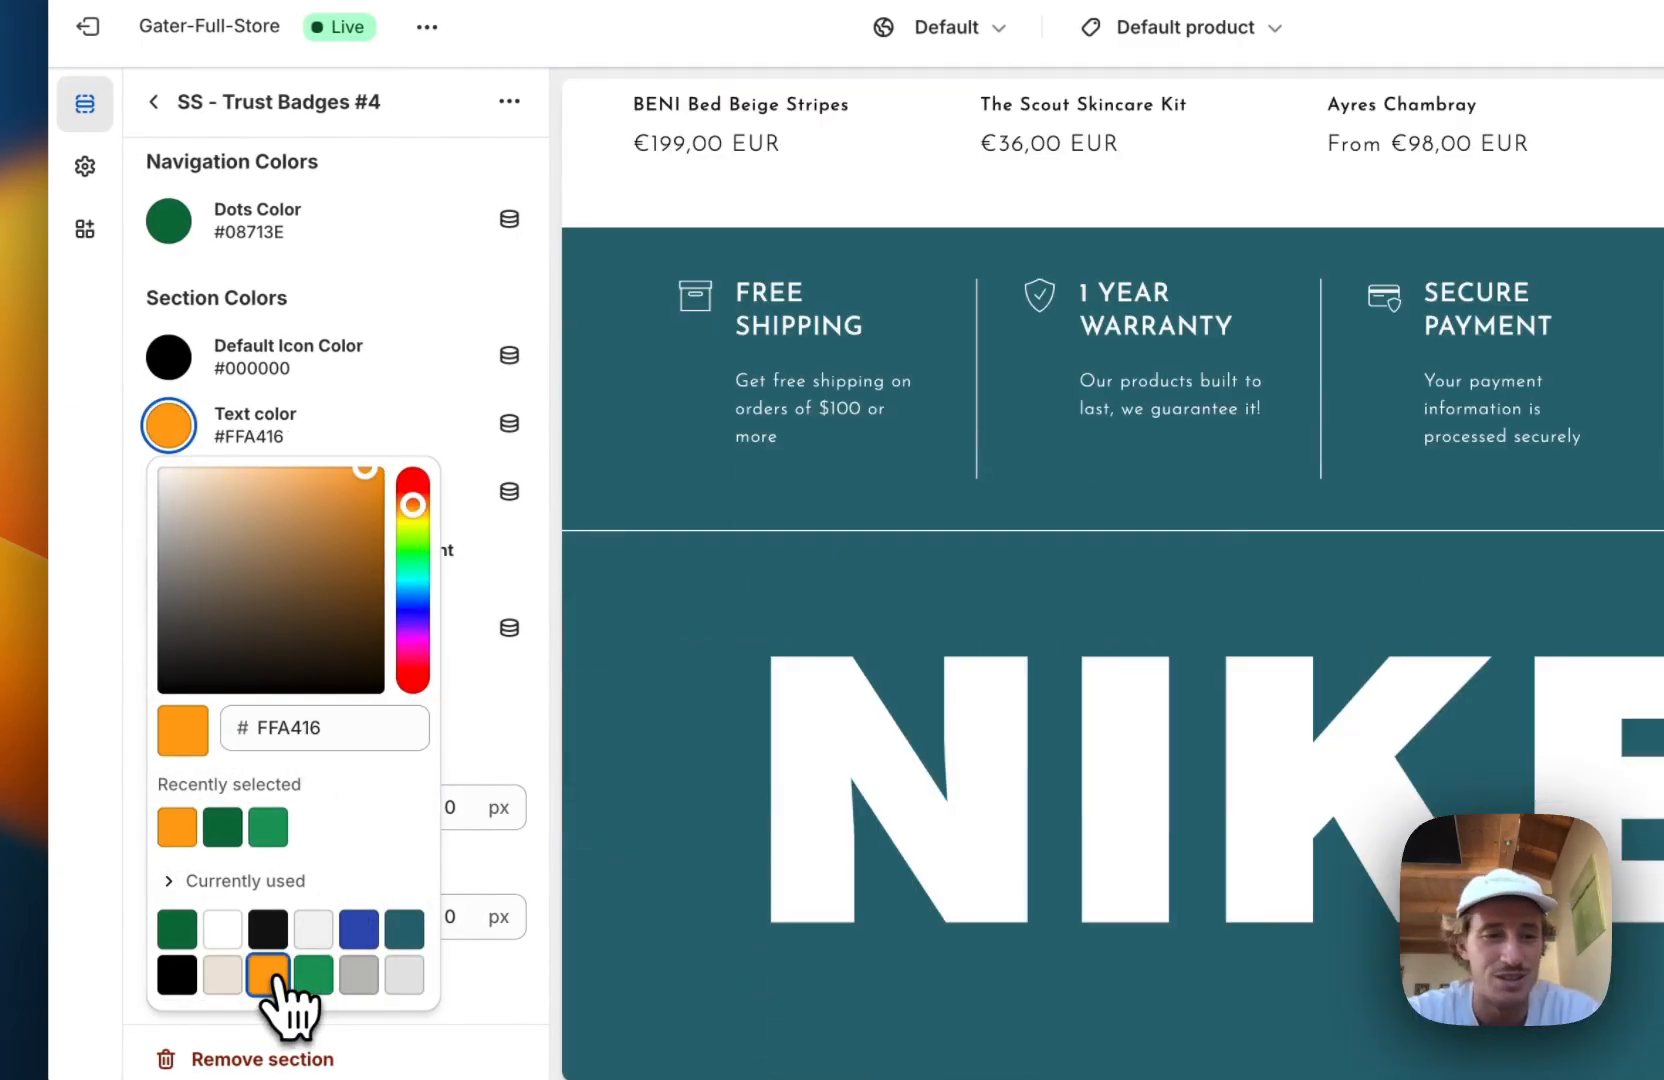
pyautogui.click(403, 929)
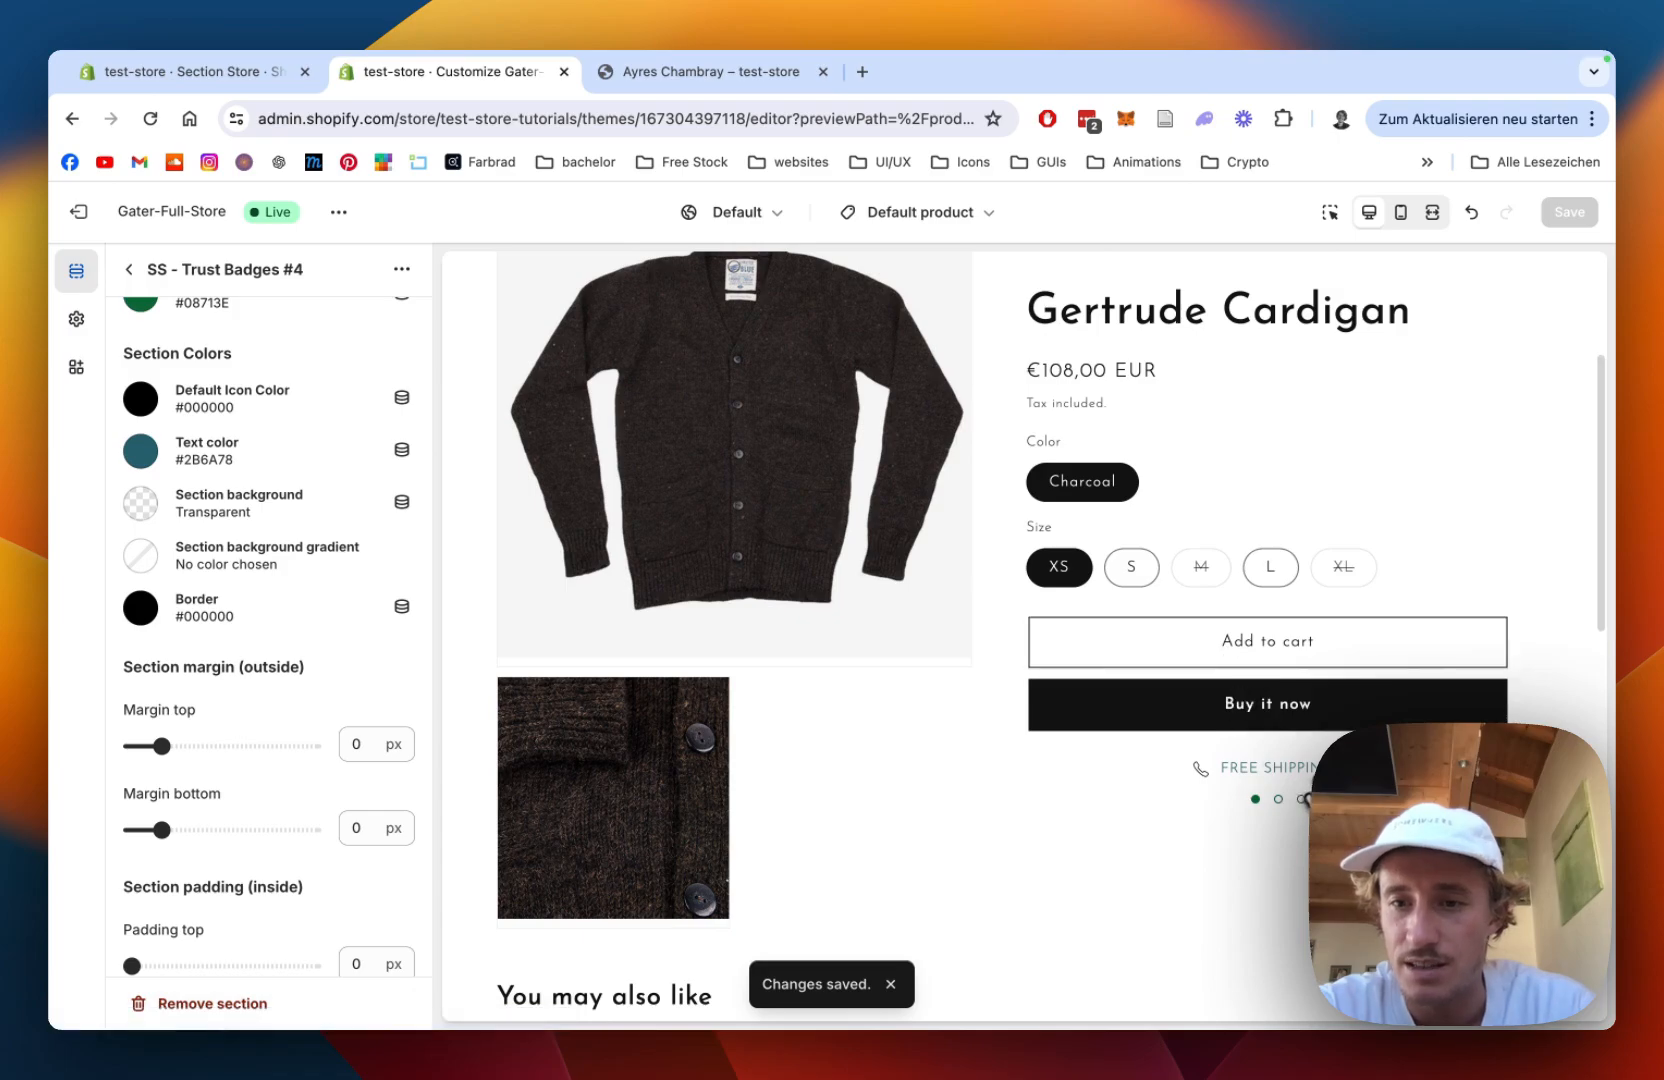
pyautogui.scroll(-3)
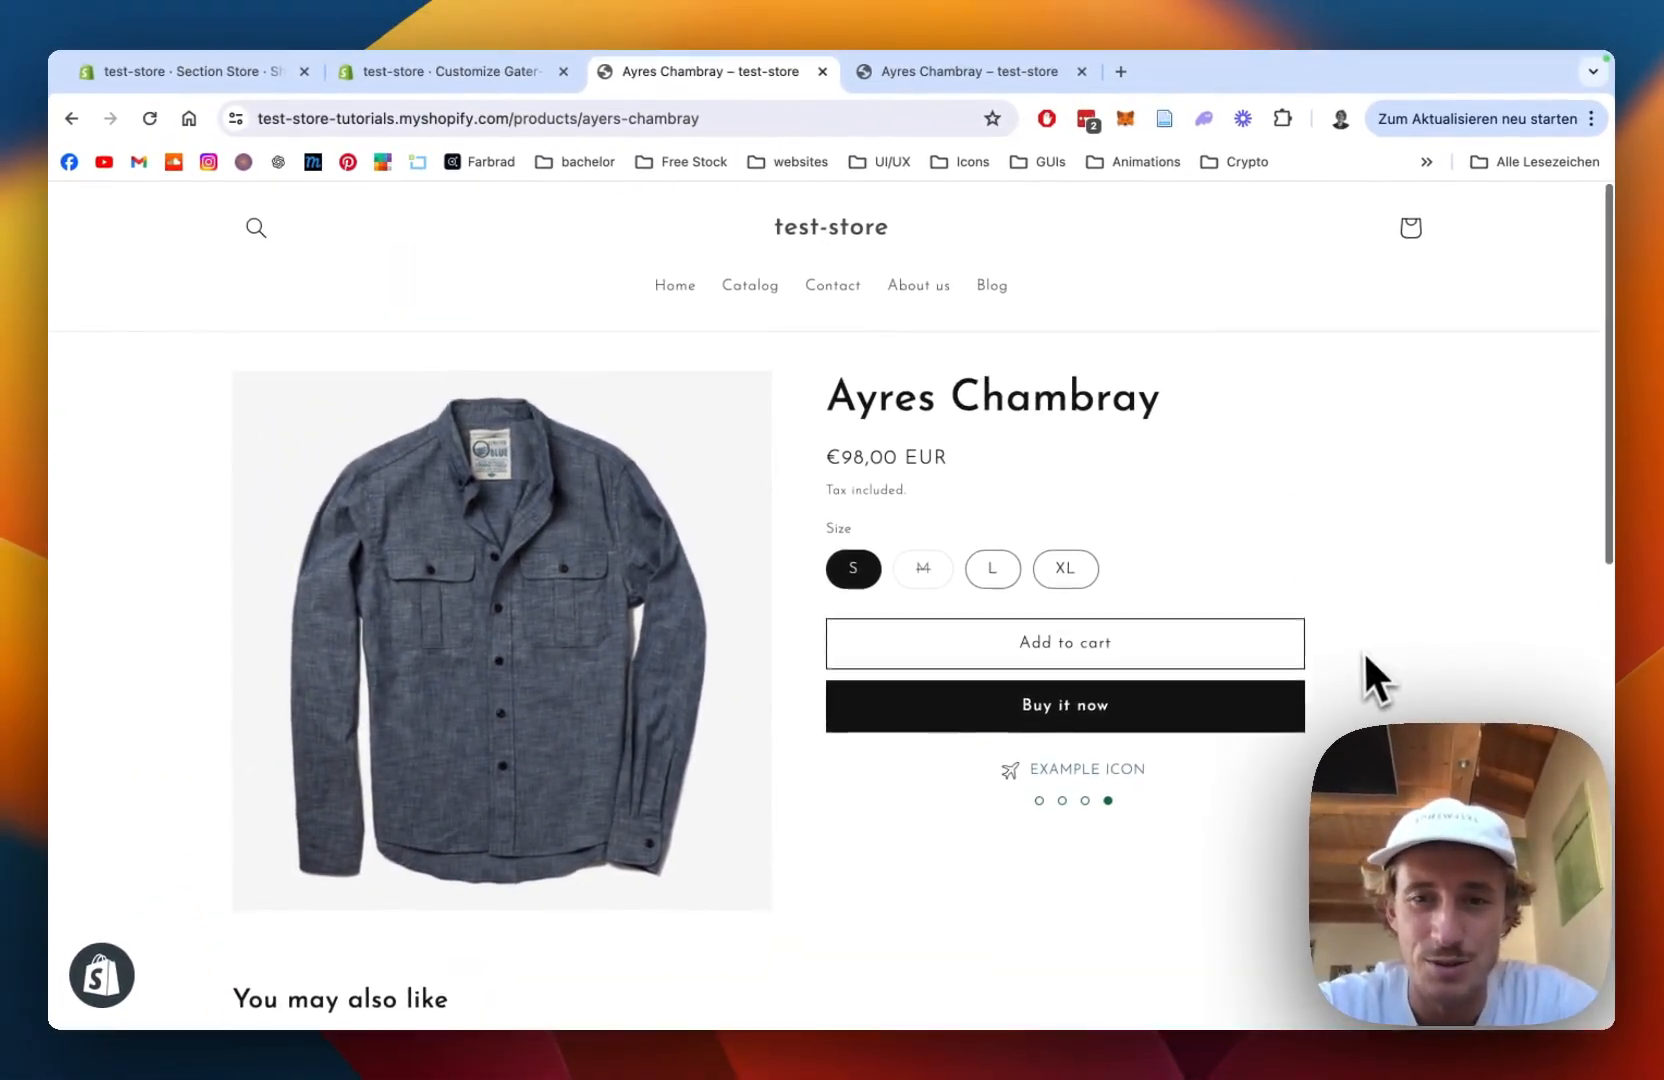
# Scroll the live Ayres Chambray page to the trust badges below Buy it now
pyautogui.scroll(-3)
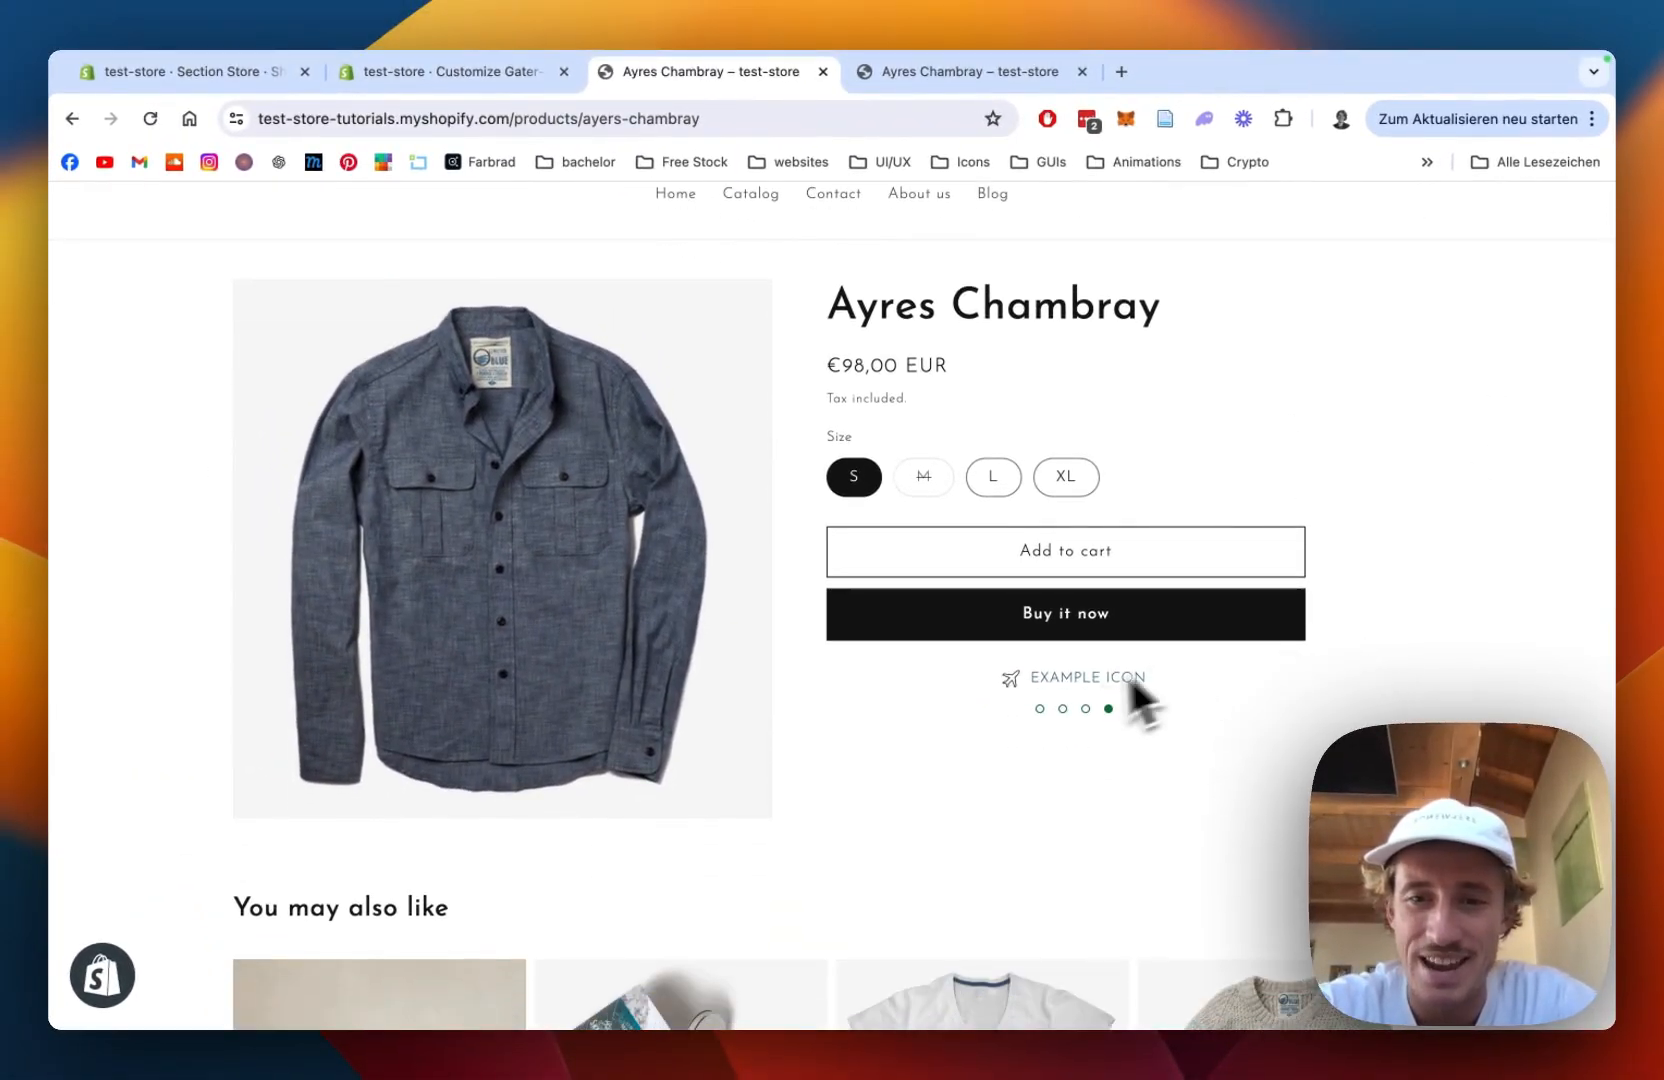